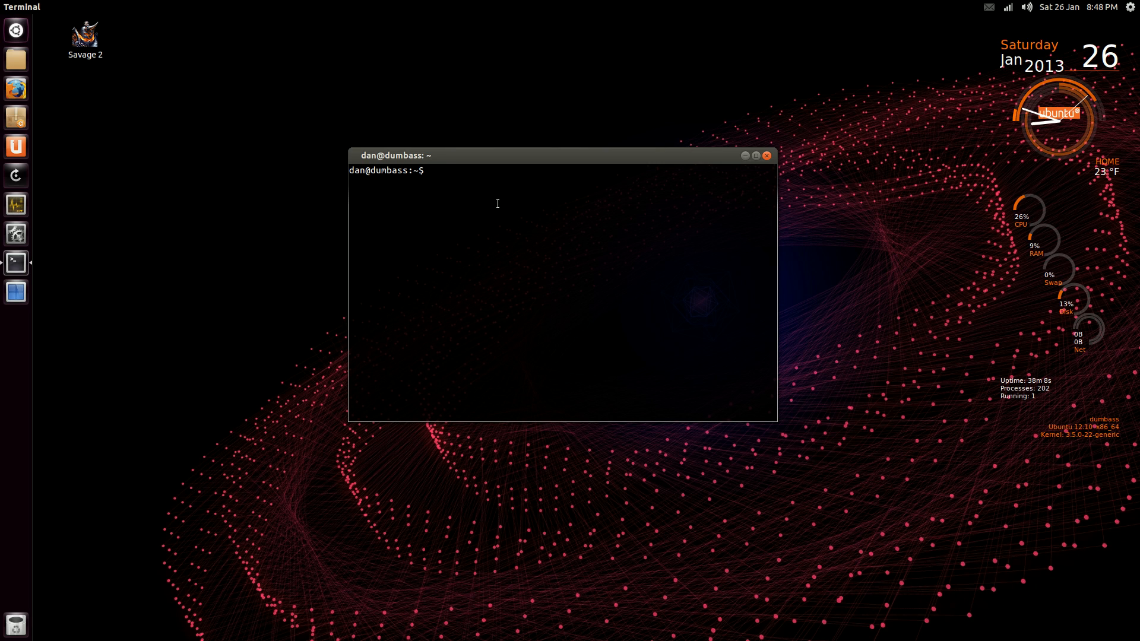
# - Search for firefox files with locate and scroll through the results
pyautogui.write('loca')
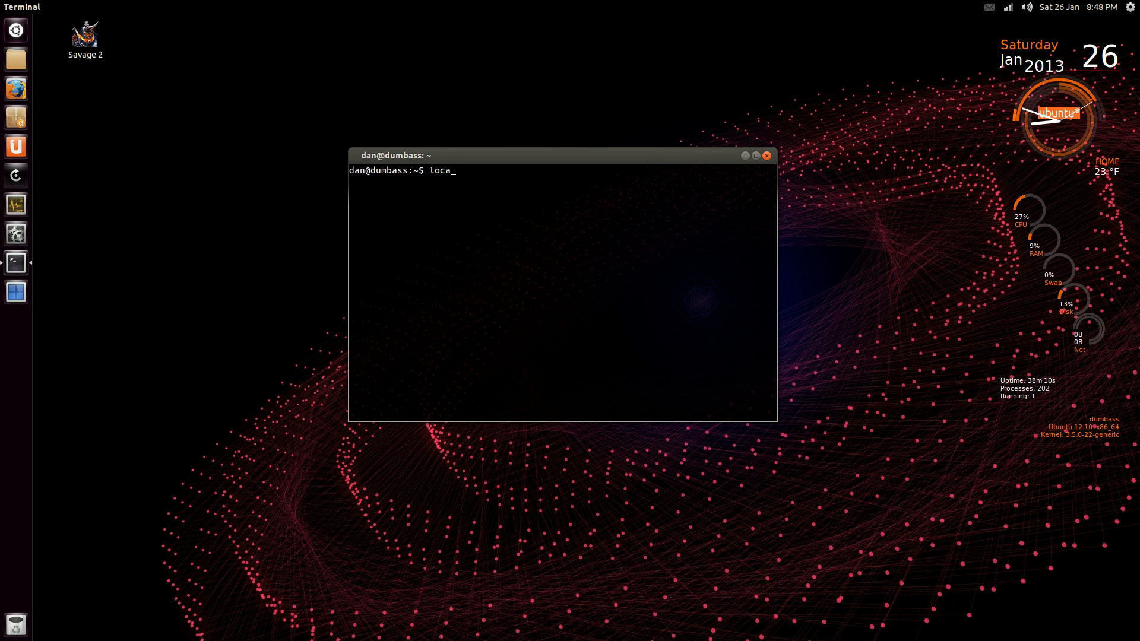
pyautogui.write('te fi')
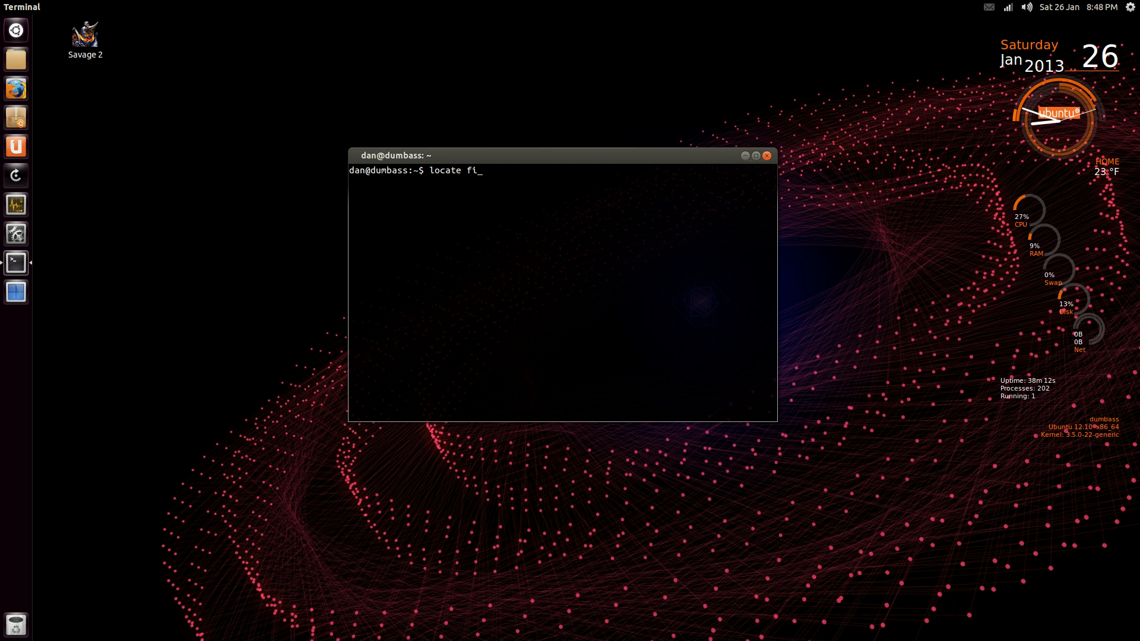
pyautogui.write('refox')
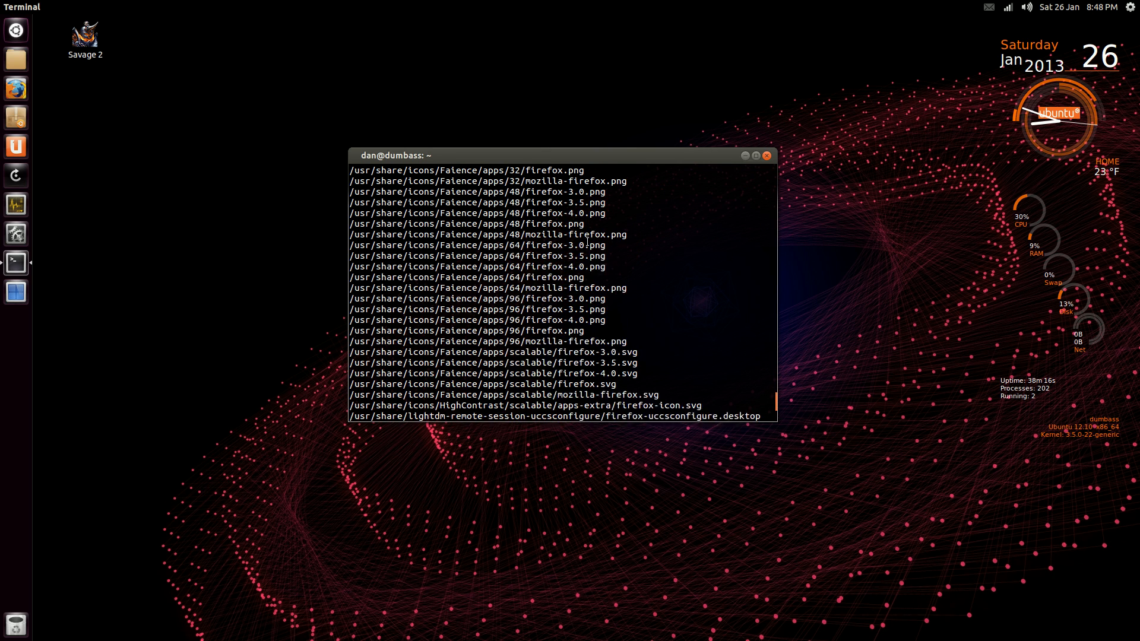
pyautogui.scroll(-3)
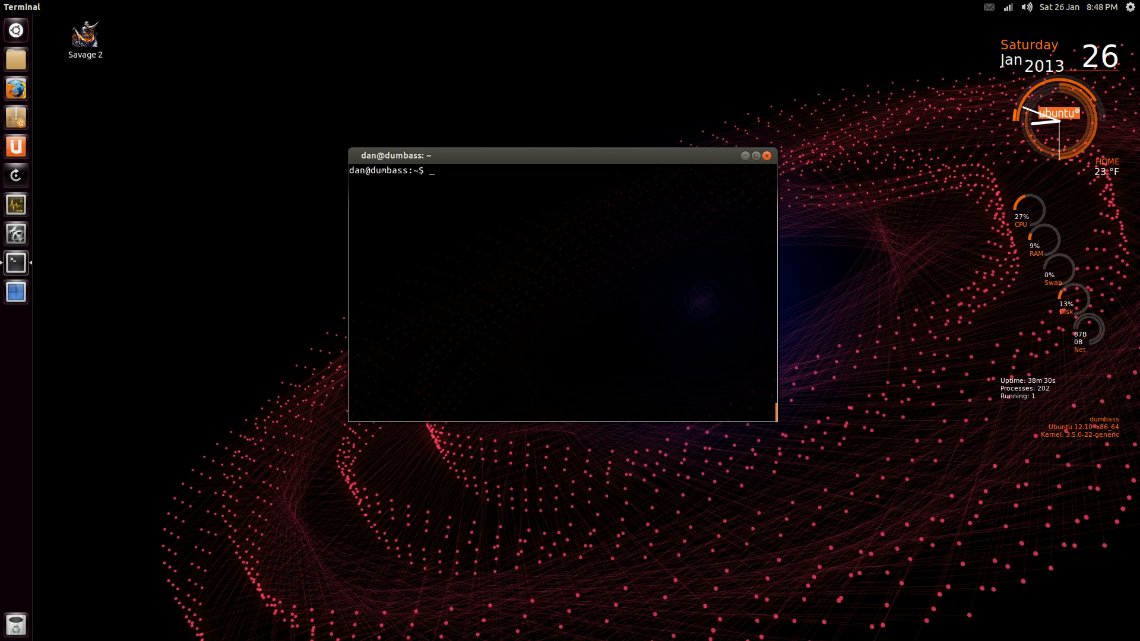
# - Run 'locate g15stats' to search for g15stats files
pyautogui.write('loc')
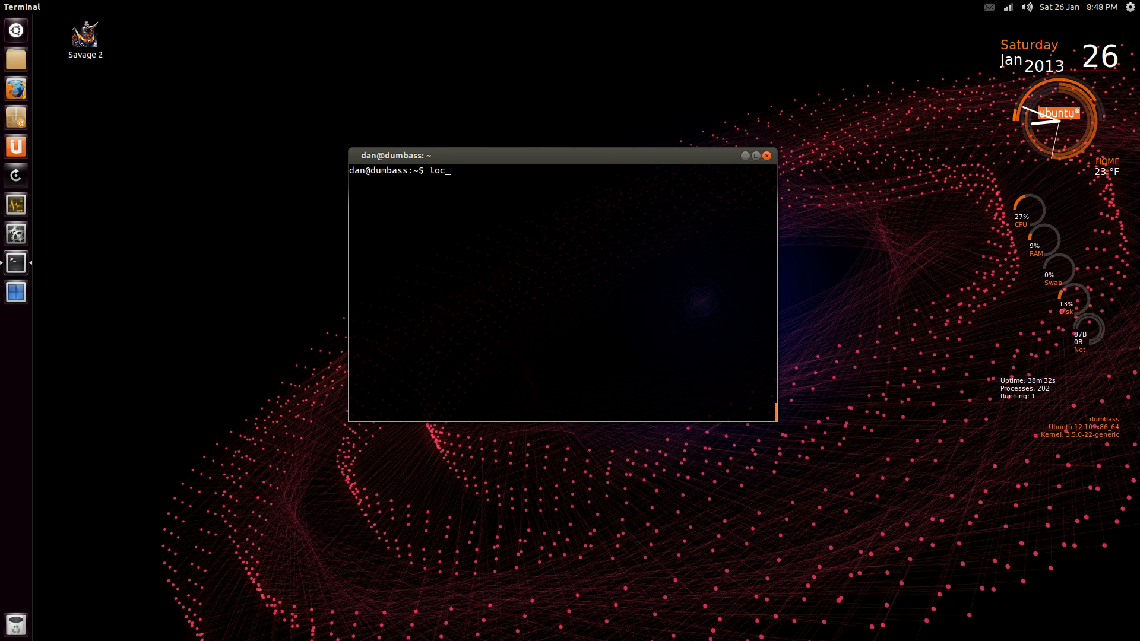
pyautogui.write('ate')
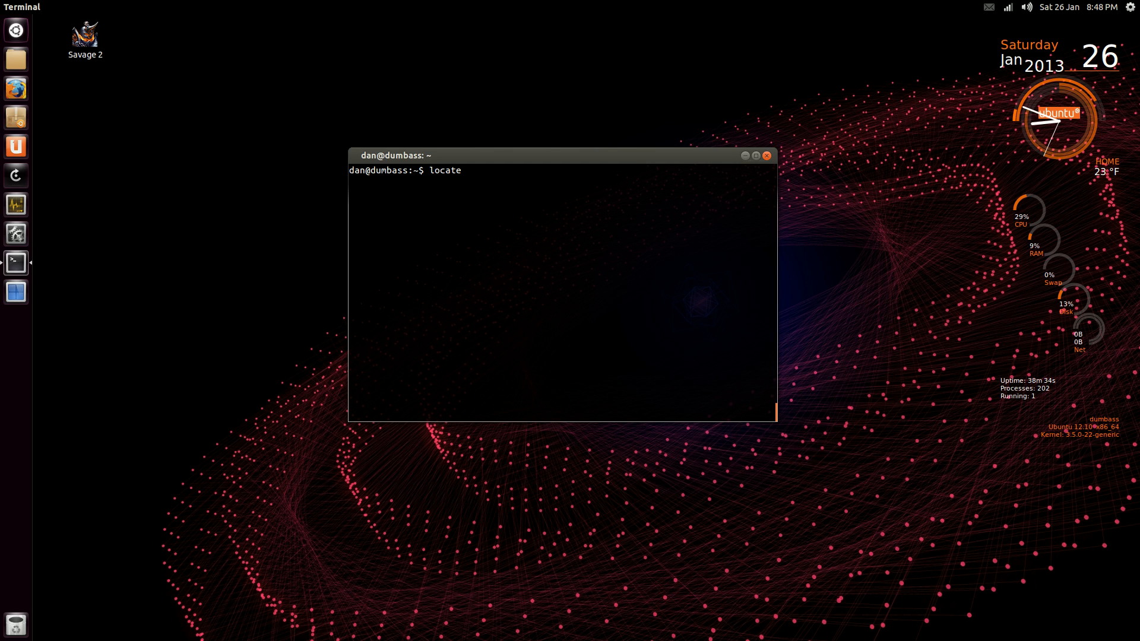
pyautogui.write('g15_')
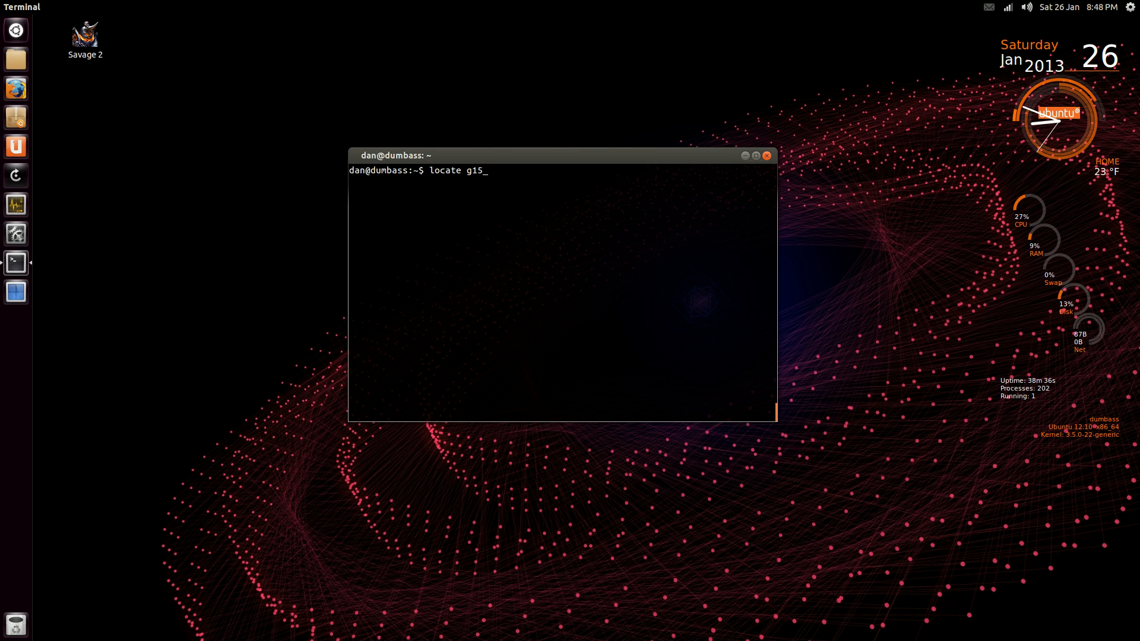
pyautogui.write('stats')
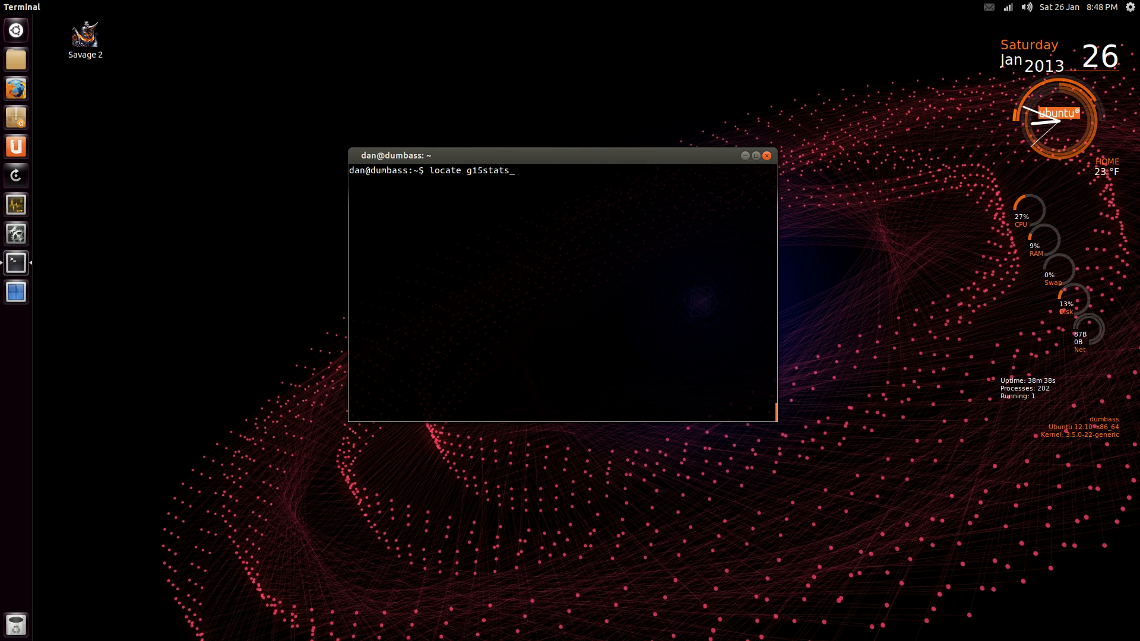
pyautogui.press('Return')
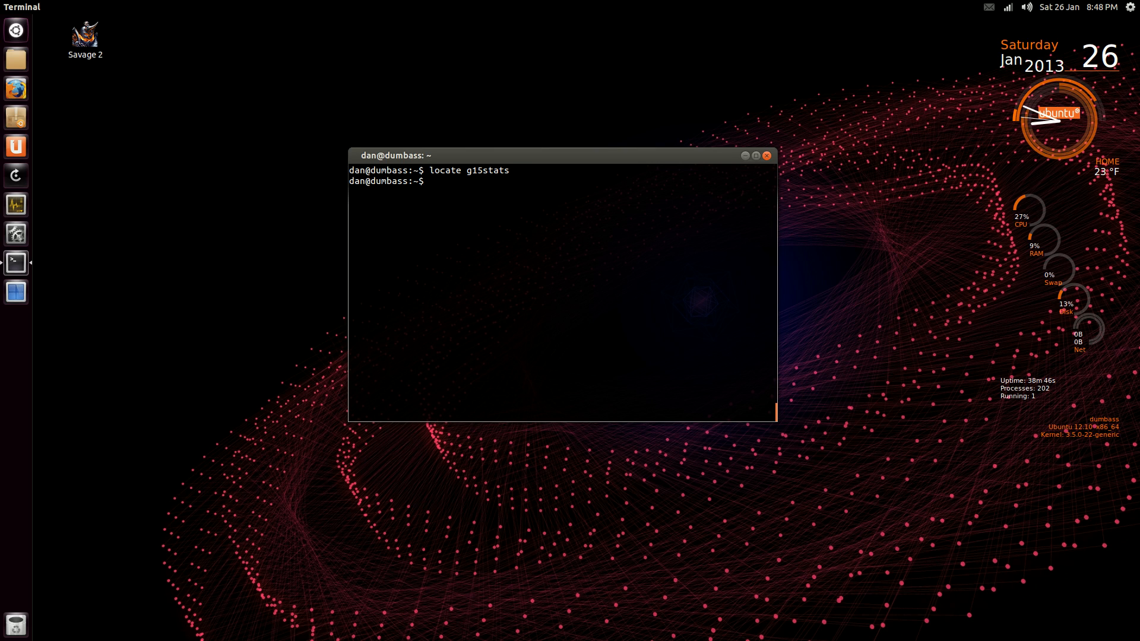
# - Type 'locate mlocate', then run 'sudo updatedb' to refresh the locate database
pyautogui.write('locate')
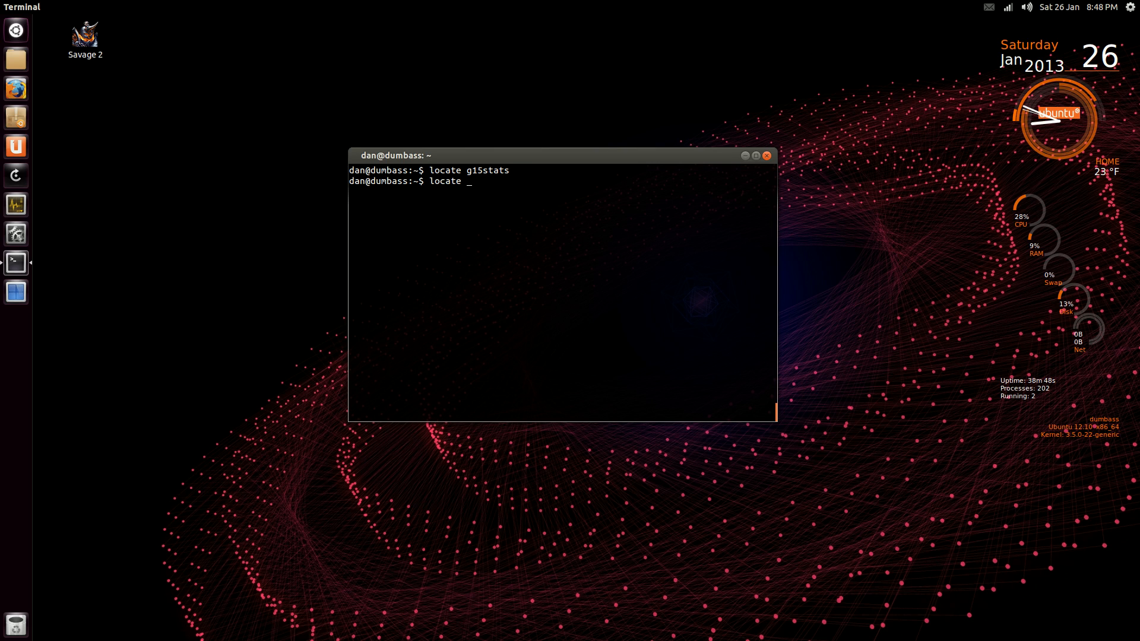
pyautogui.write('ml')
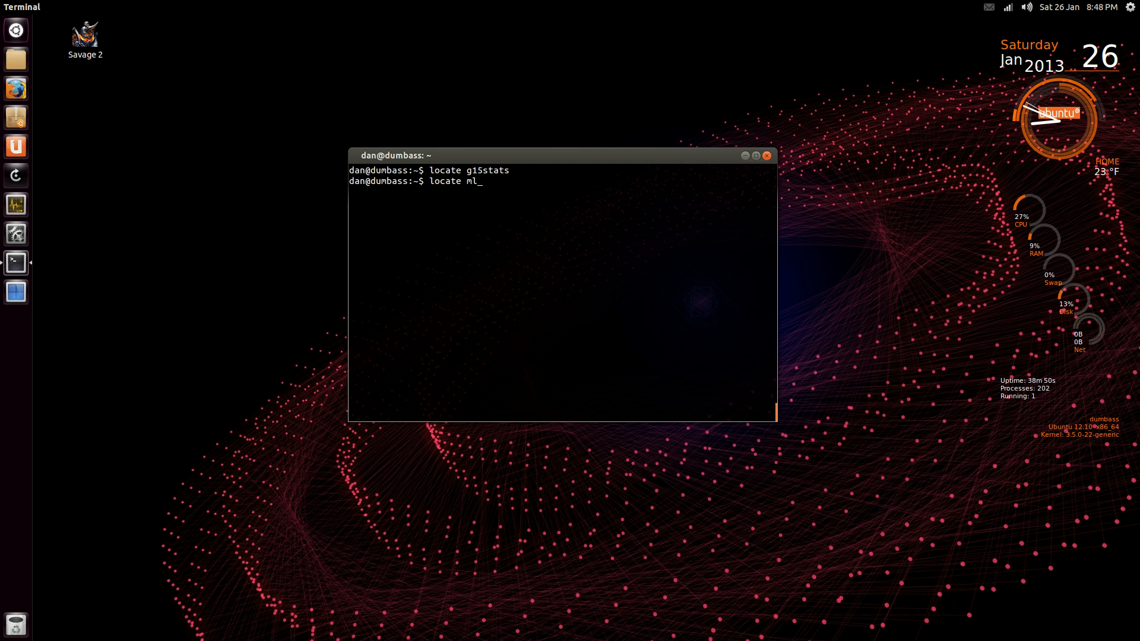
pyautogui.write('ocat')
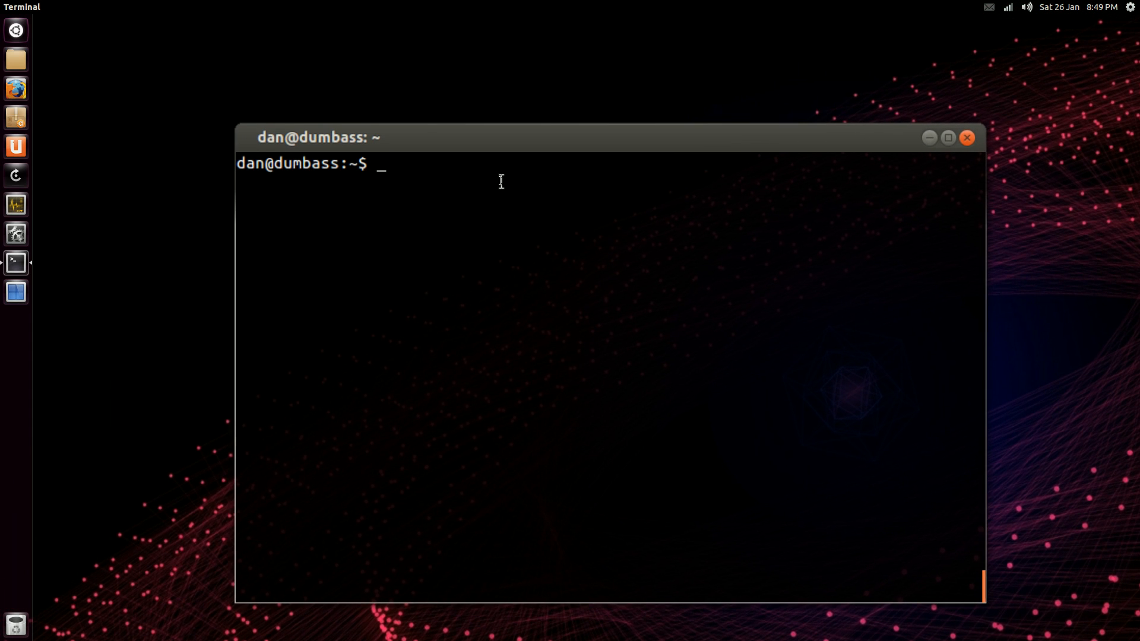
pyautogui.write('sudo')
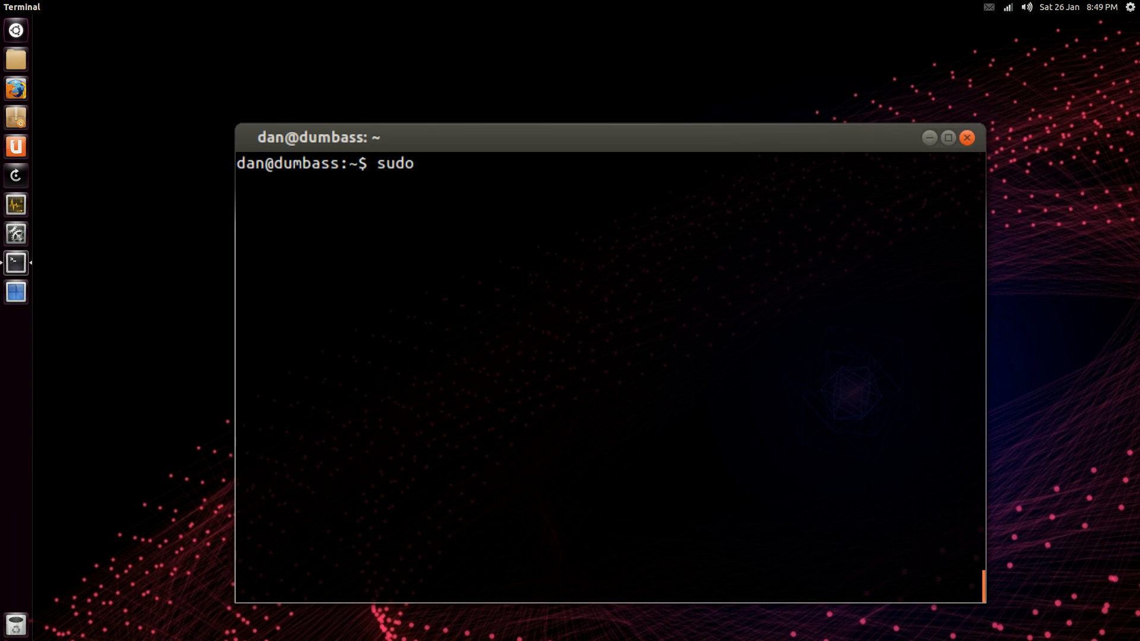
pyautogui.write('upd')
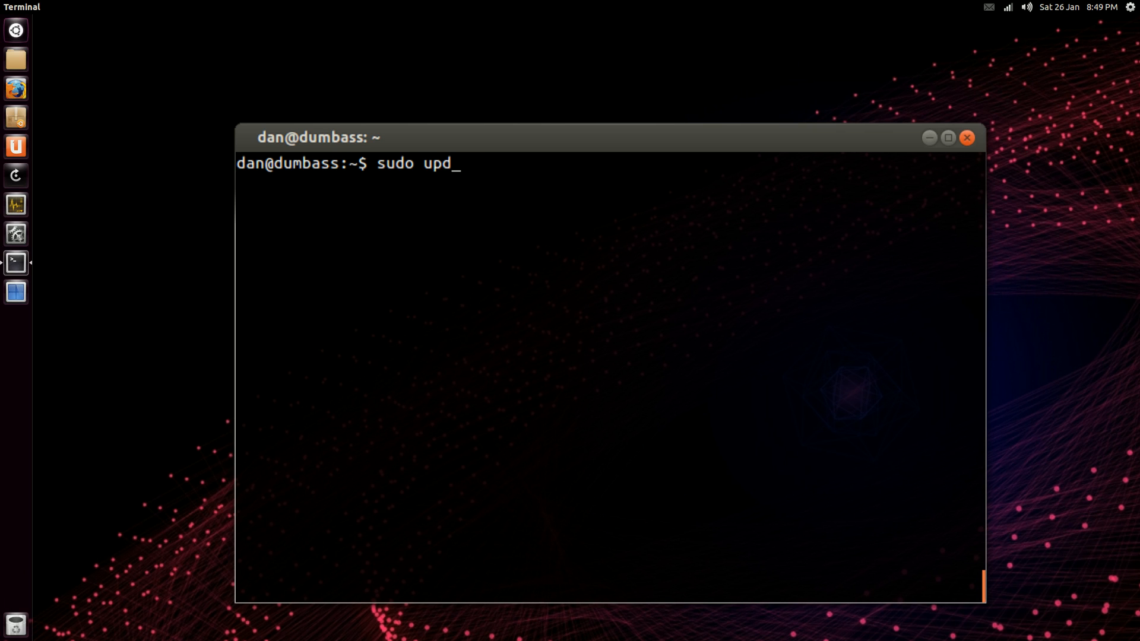
pyautogui.write('atedb')
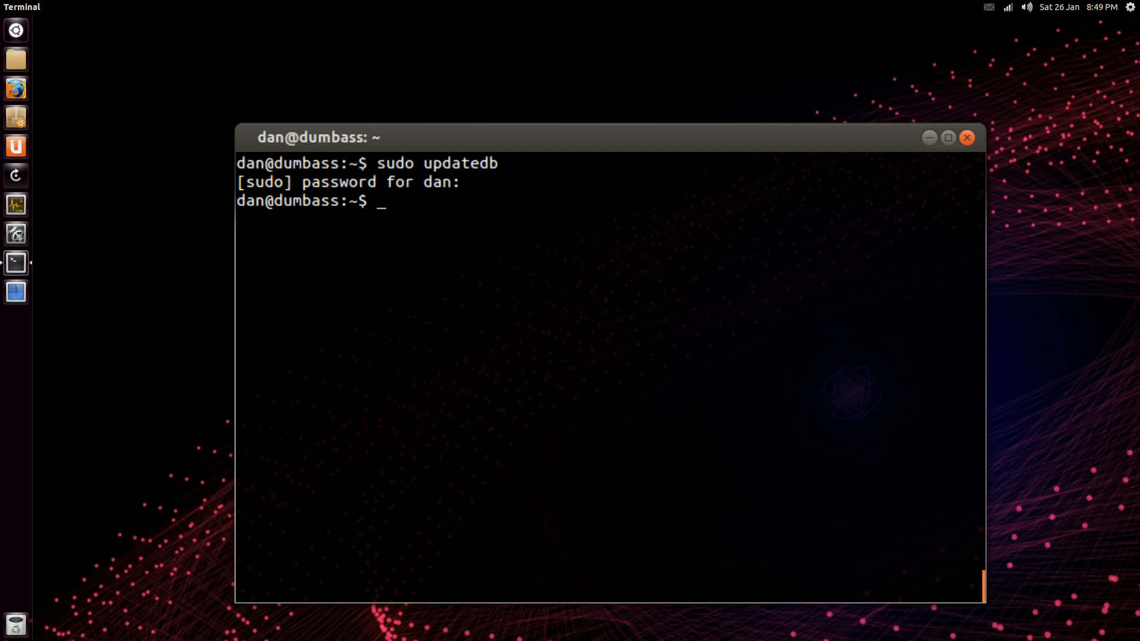
# - Begin a new locate search for g15stats files
pyautogui.write('locate')
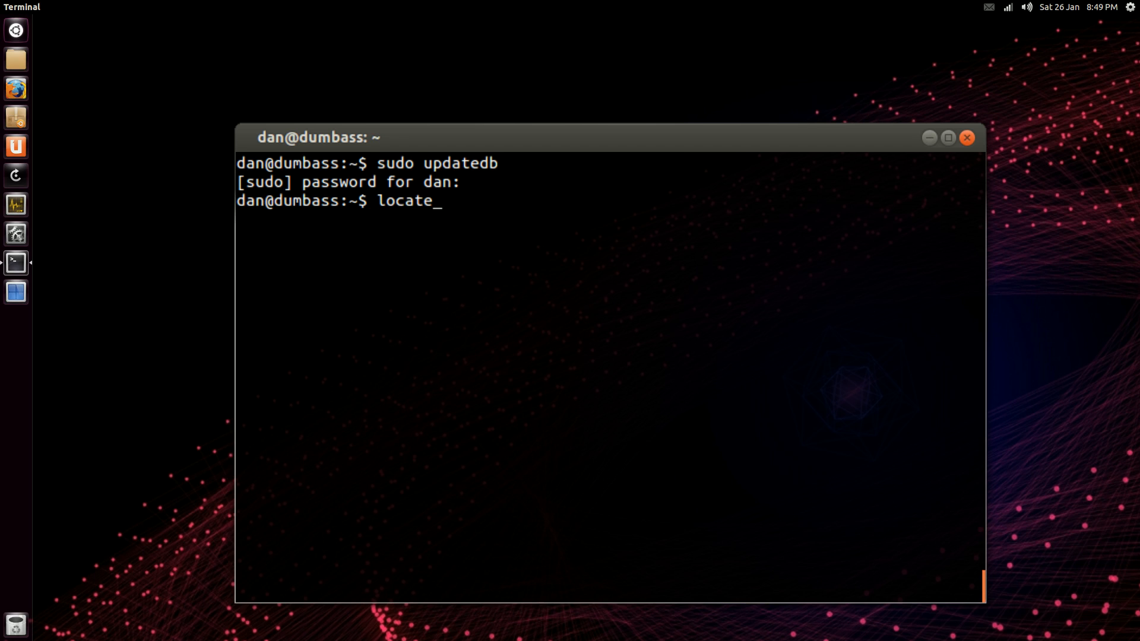
pyautogui.write('" "')
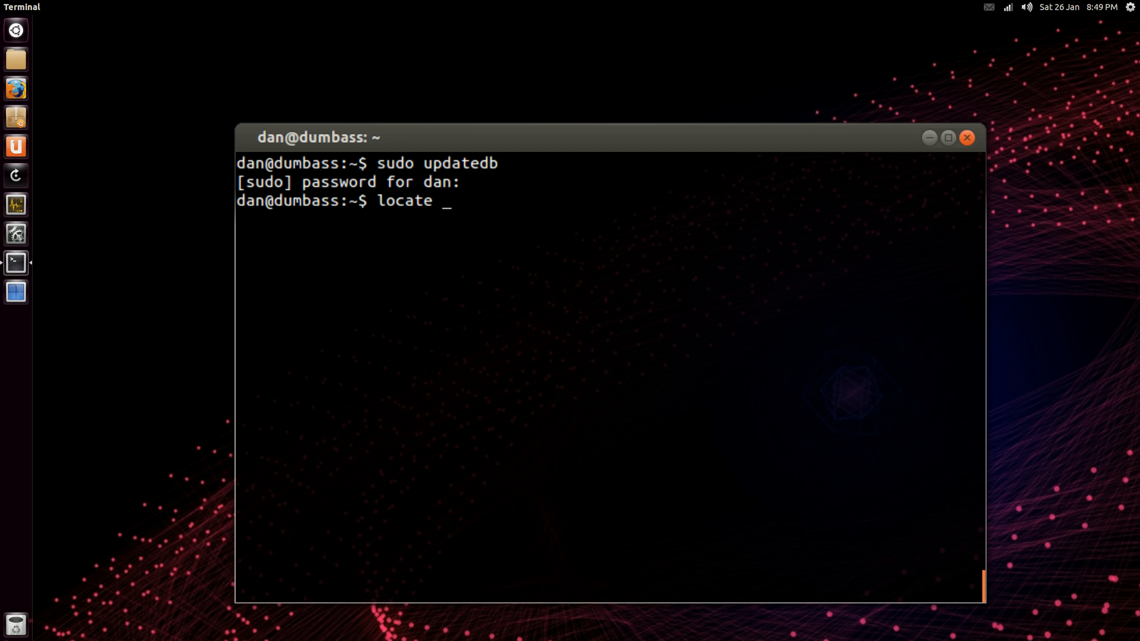
pyautogui.write('g15st')
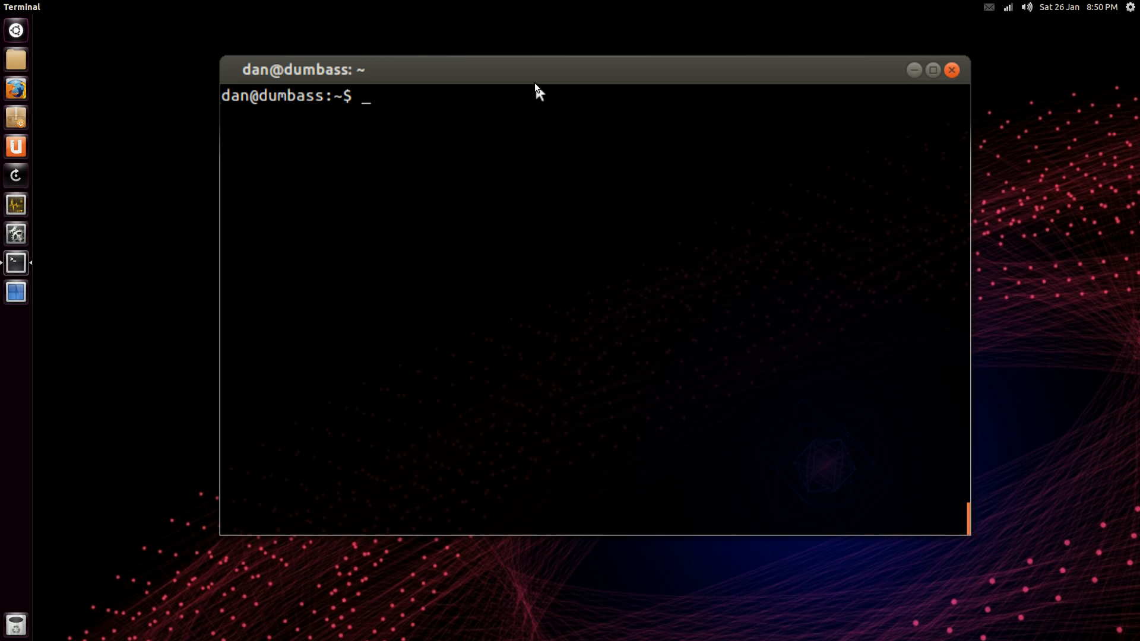
# - Locate kdenlive files, then cd into /usr/share/app-install/desktop/ from the result path
pyautogui.write('locat')
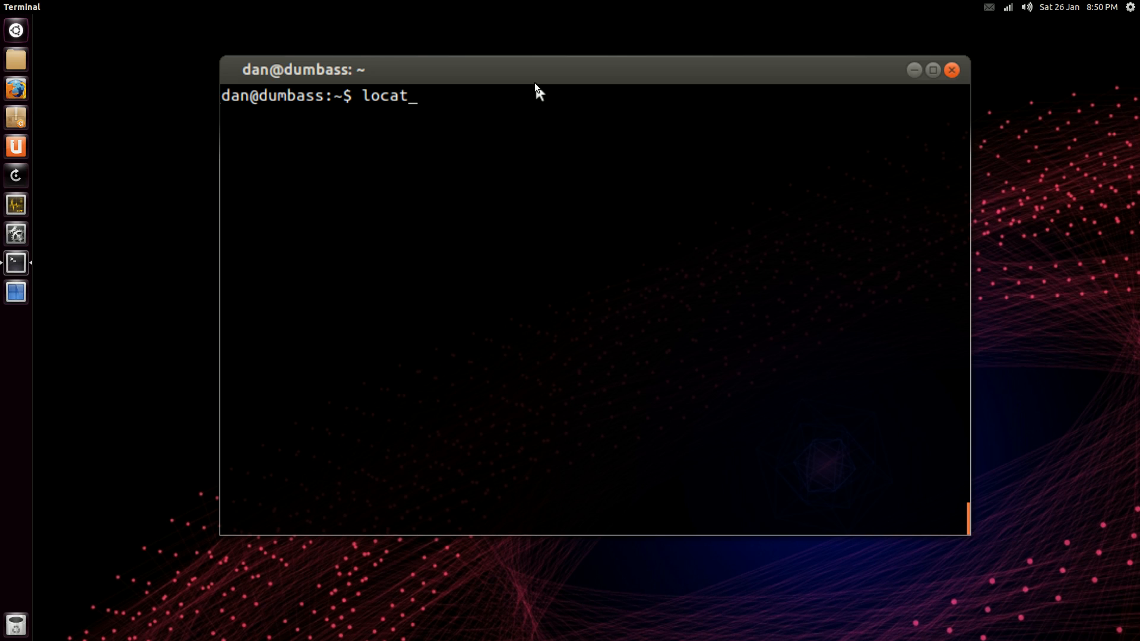
pyautogui.write('e')
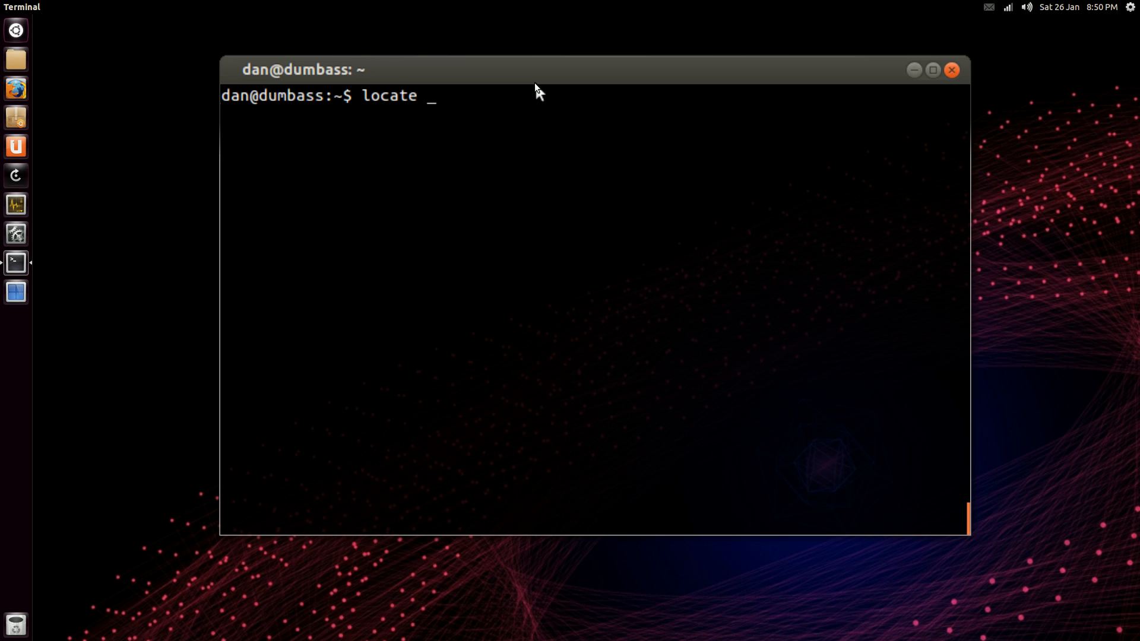
pyautogui.write('kdenlive')
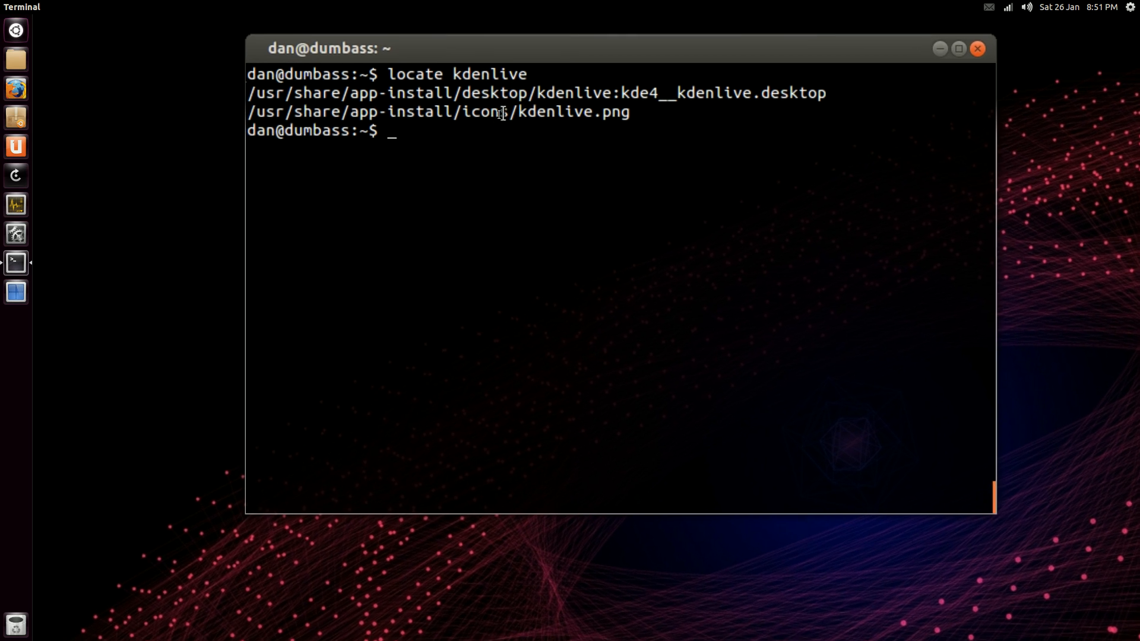
pyautogui.moveTo(327, 49); pyautogui.dragTo(429, 58)
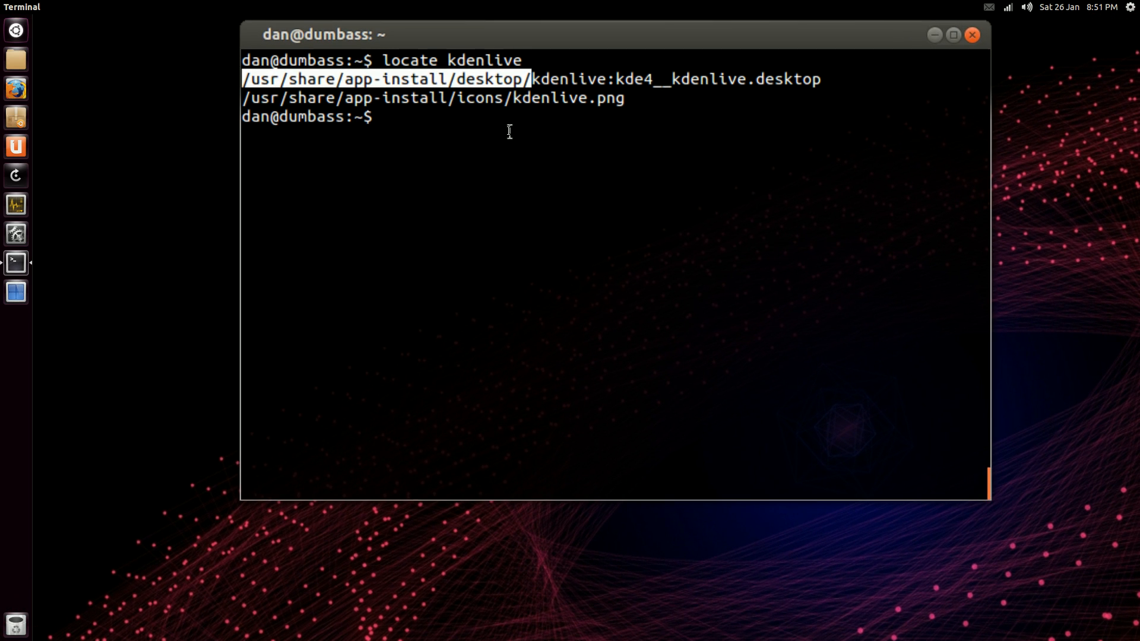
pyautogui.write('cd /usr/share/app-install/desktop/')
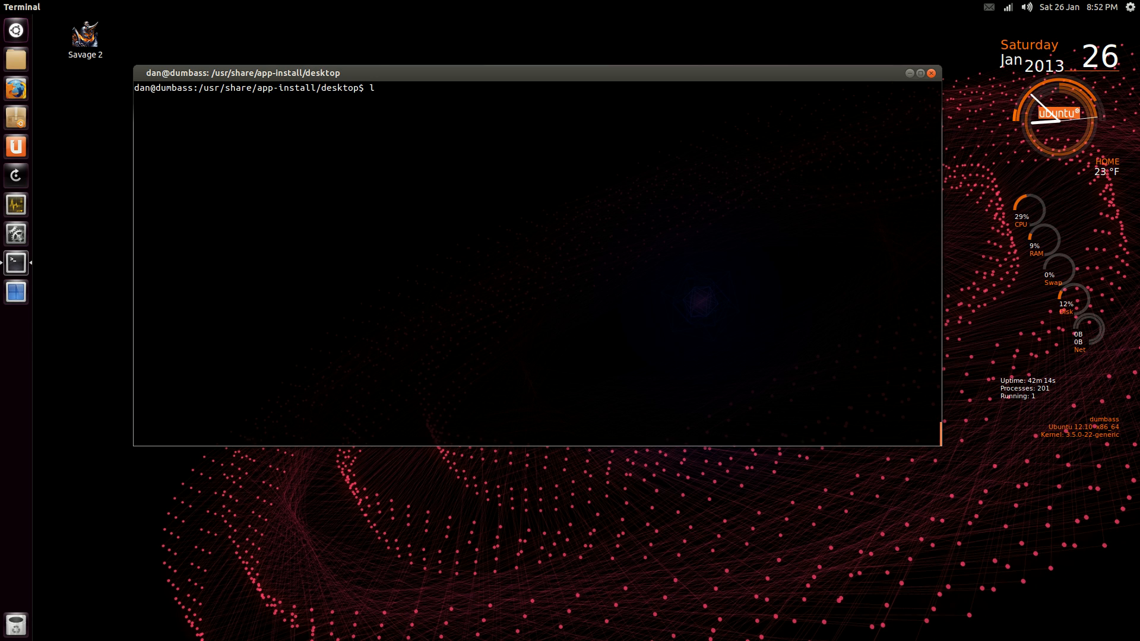
# - Redirect the directory listing into /home/dan/apps.xls
pyautogui.write('s')
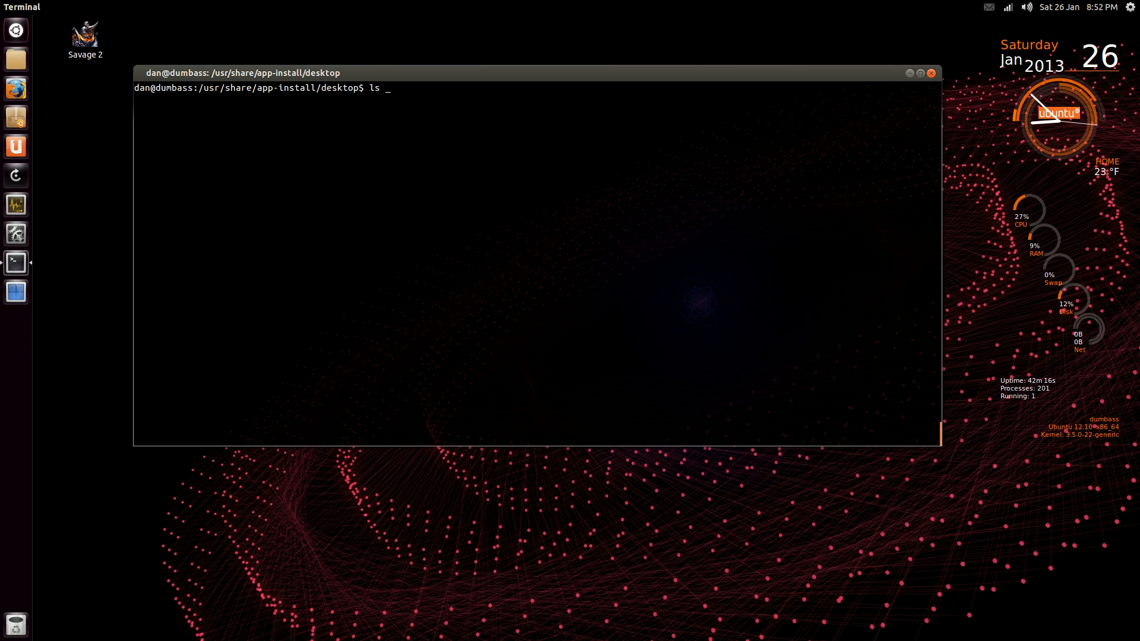
pyautogui.write('>')
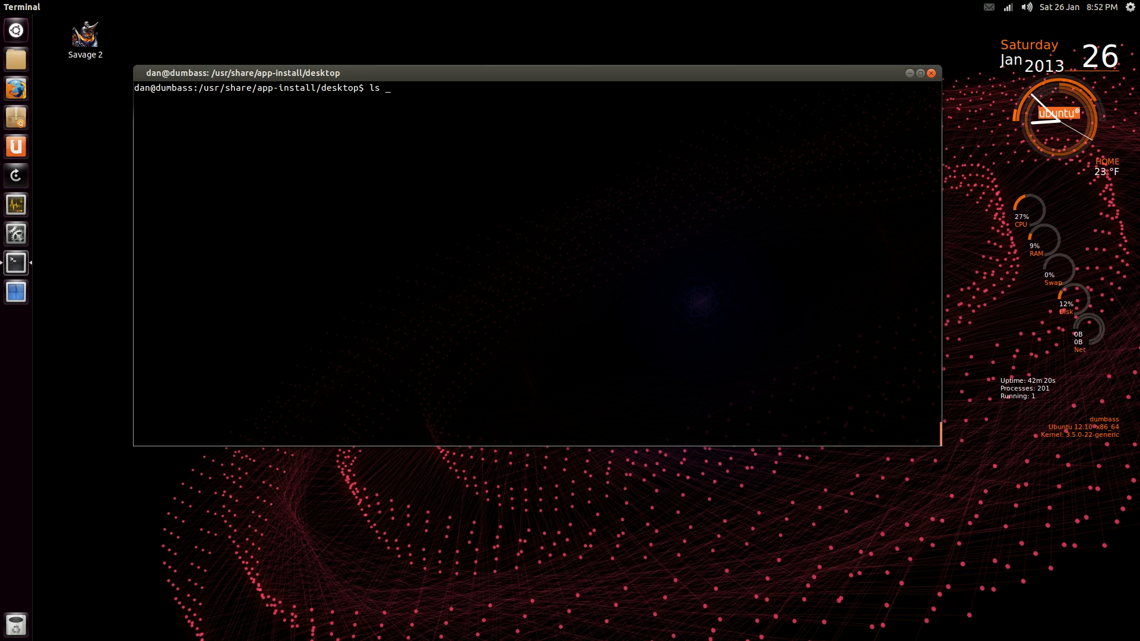
pyautogui.write('>')
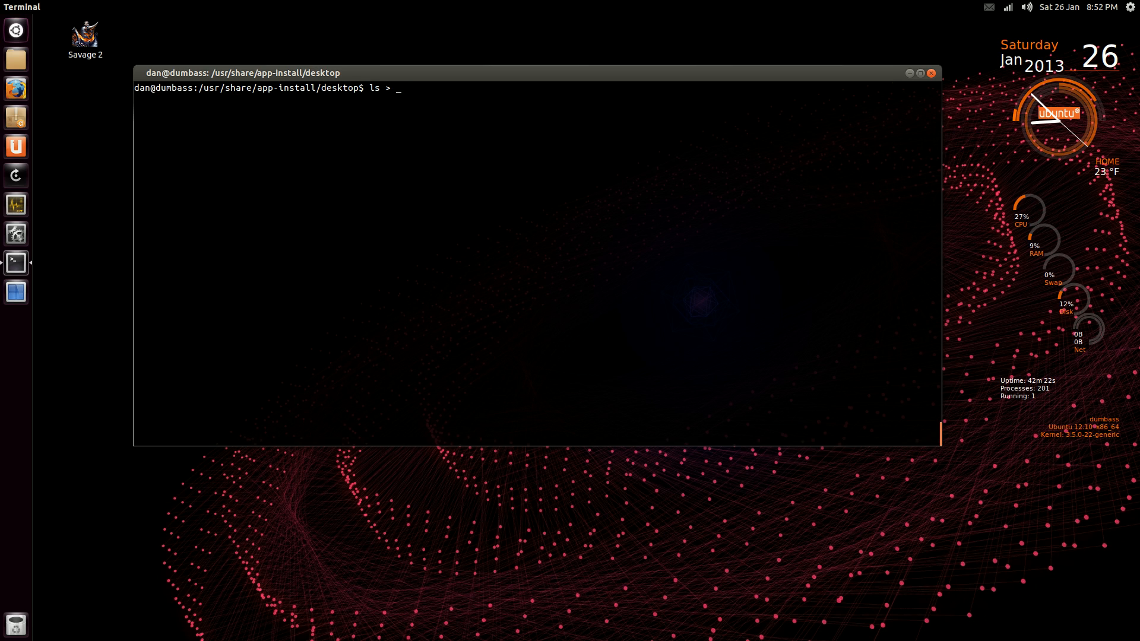
pyautogui.write('/h')
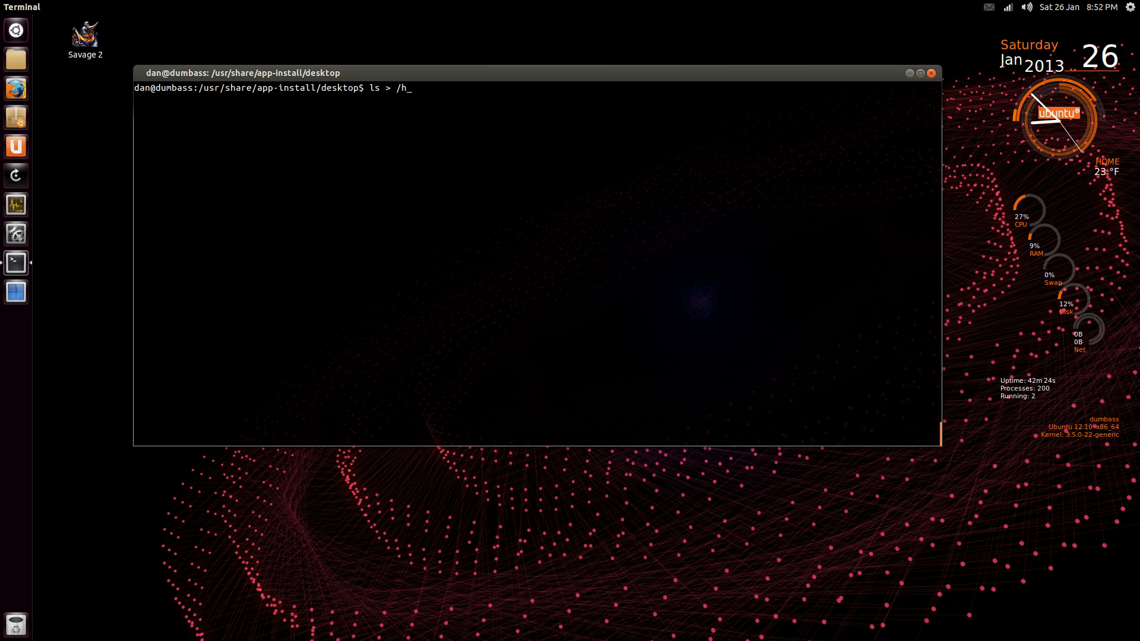
pyautogui.write('ome/')
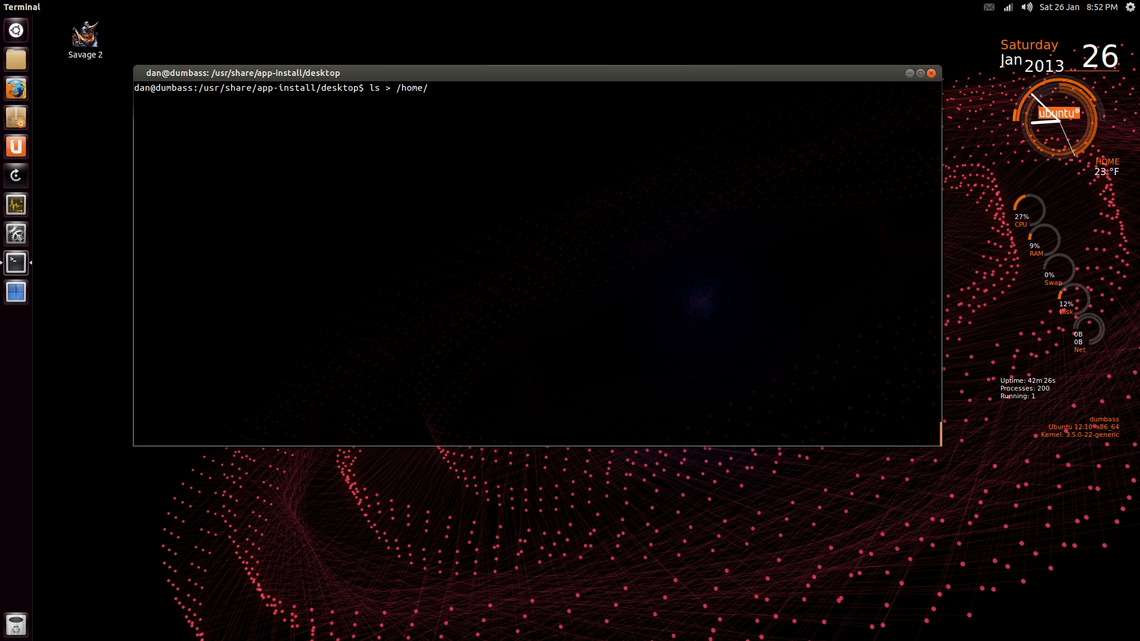
pyautogui.write('dan')
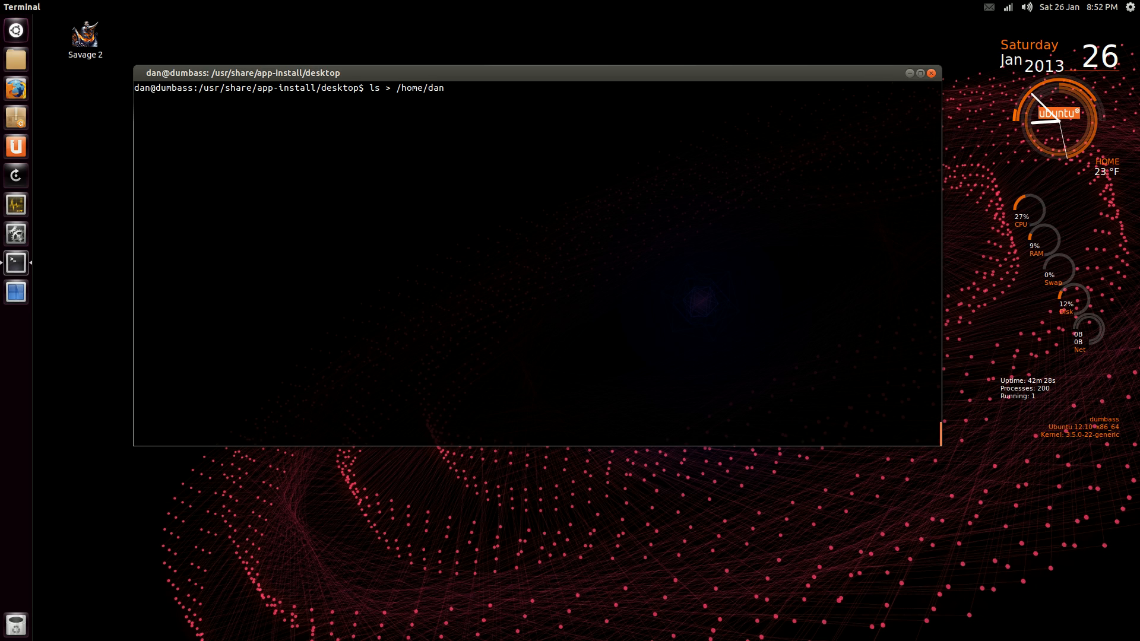
pyautogui.write('/')
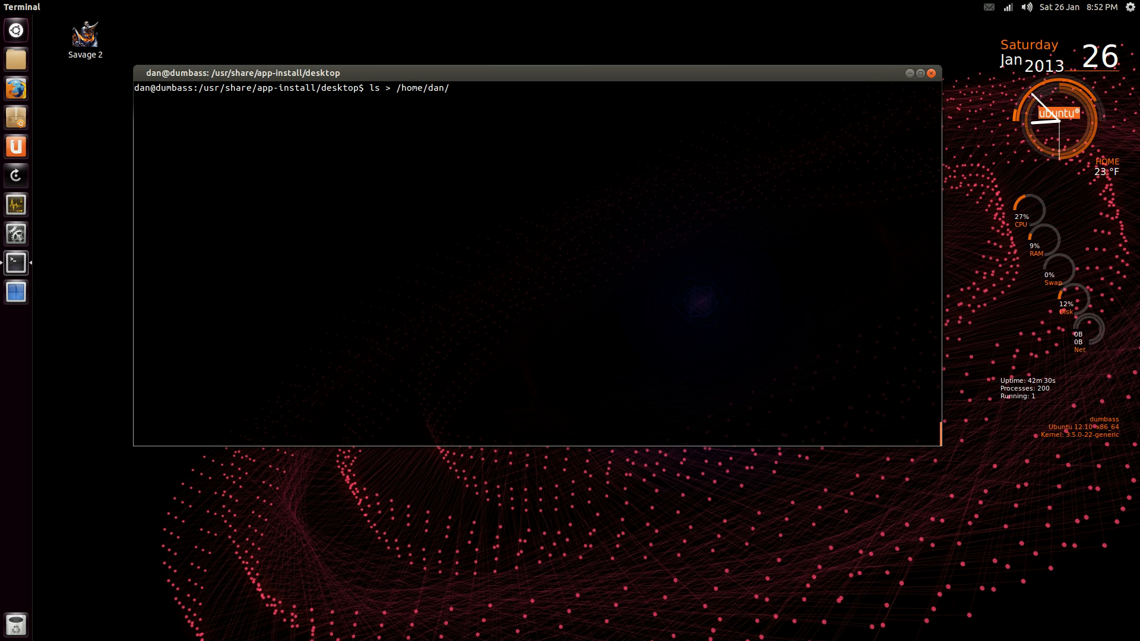
pyautogui.write('a')
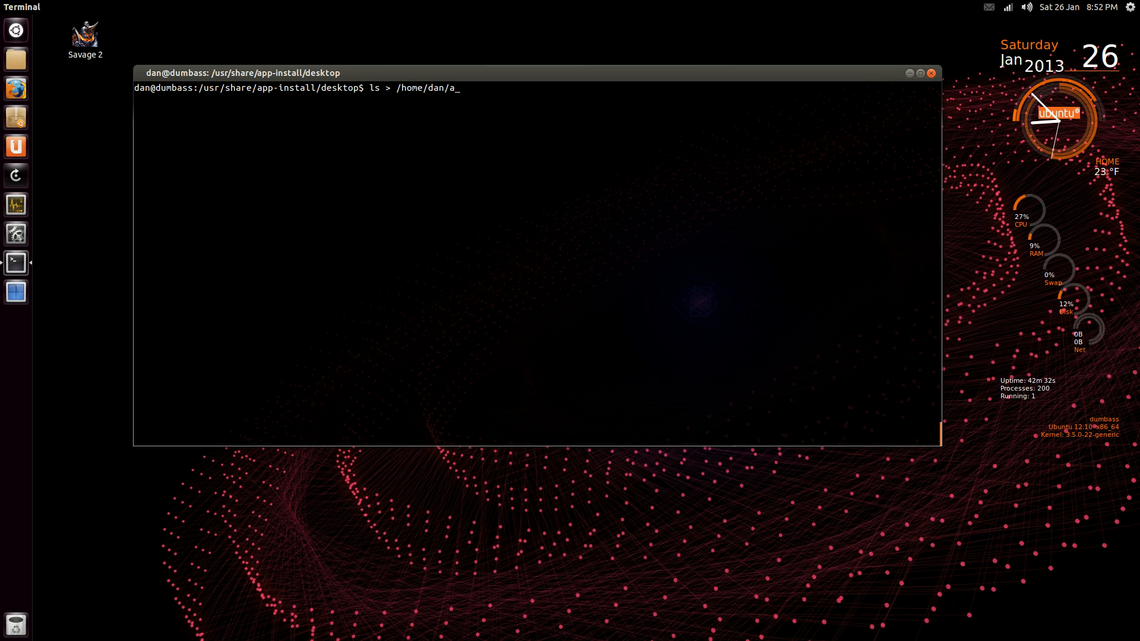
pyautogui.write('pps')
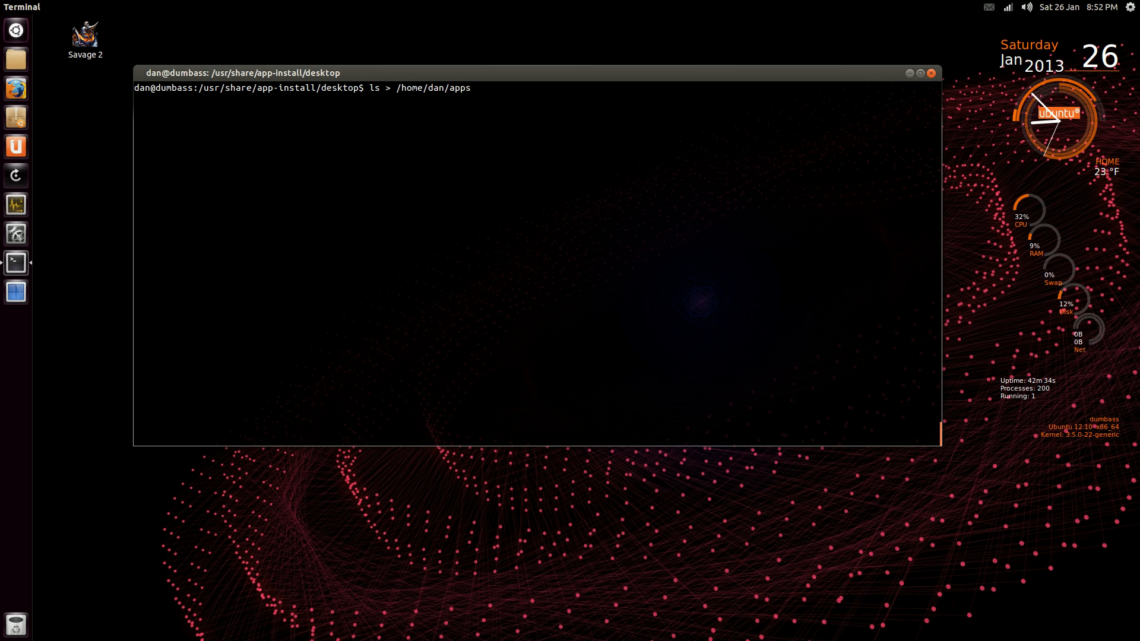
pyautogui.write('.x')
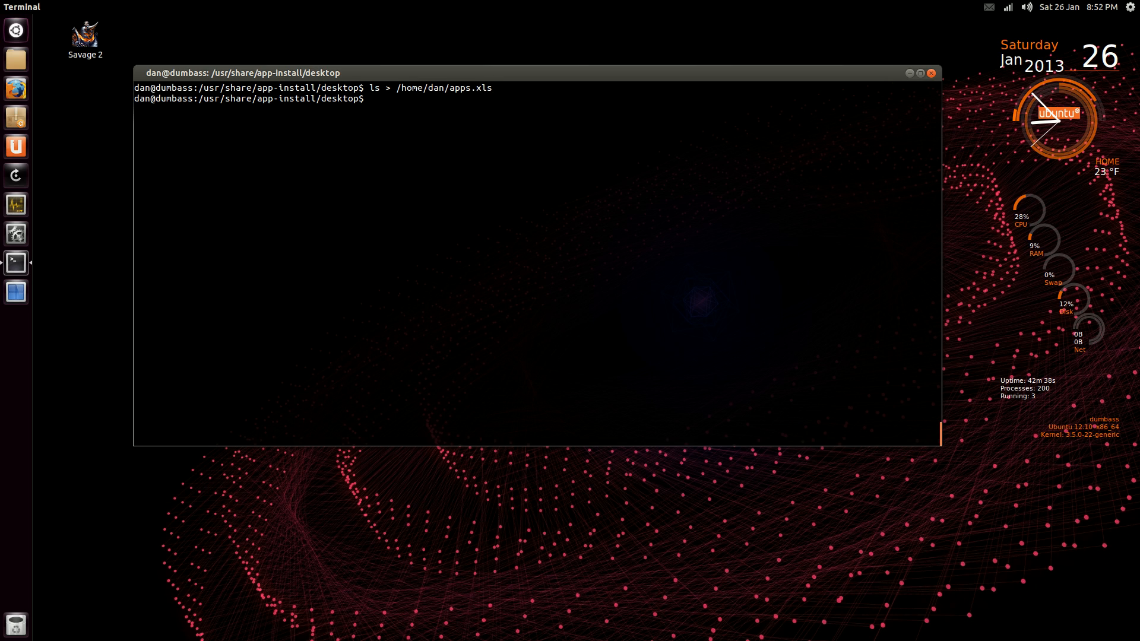
# - Redirect the same listing into /home/dan/apps.odt
pyautogui.write('ls > /home/dan/apps.')
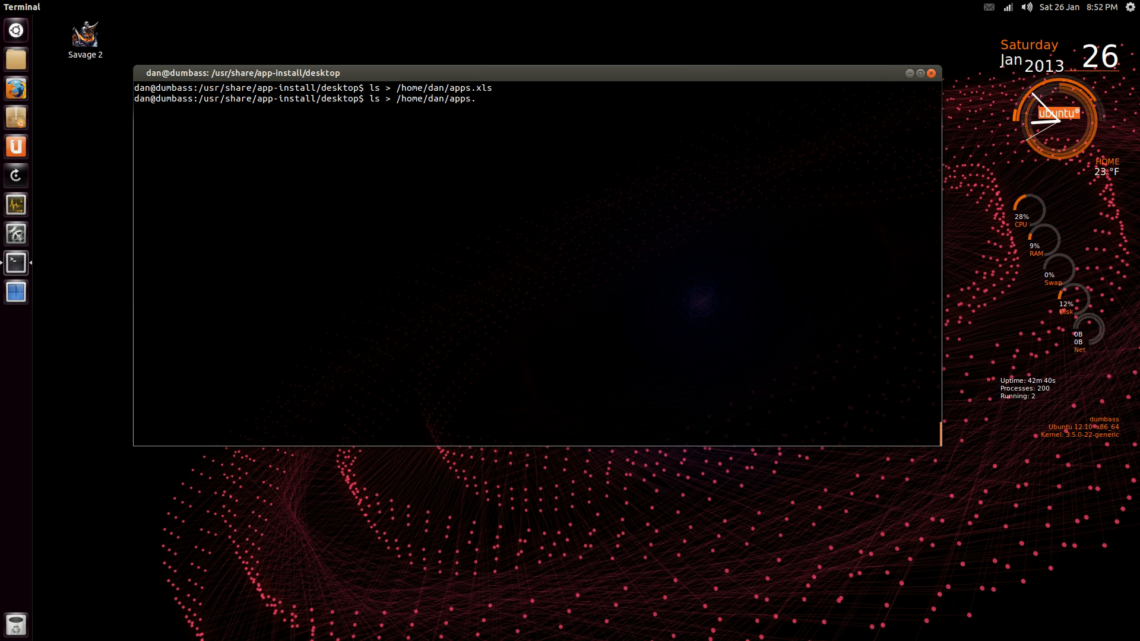
pyautogui.write('o')
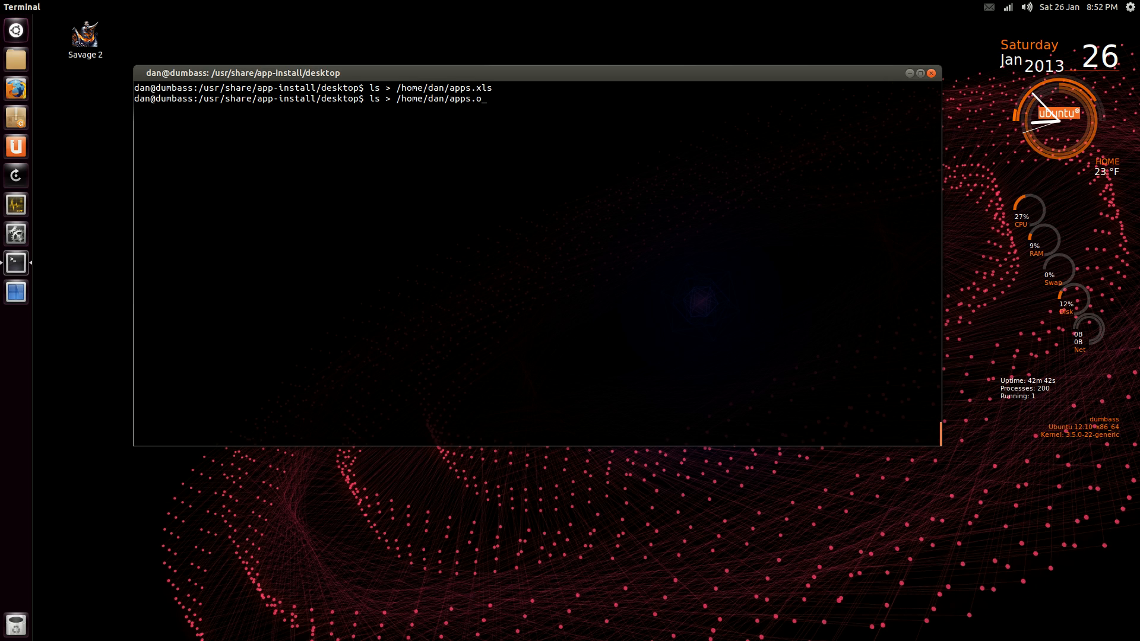
pyautogui.write('dt')
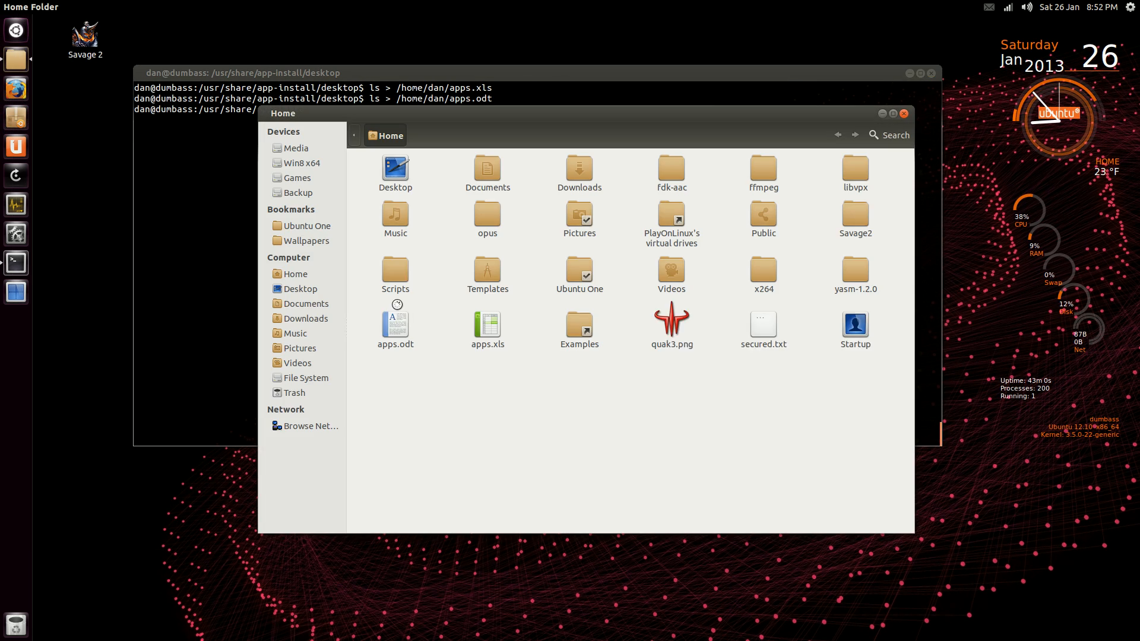
# - Open apps.xls from Home in LibreOffice Calc, accepting the Text Import settings
pyautogui.click(395, 326)
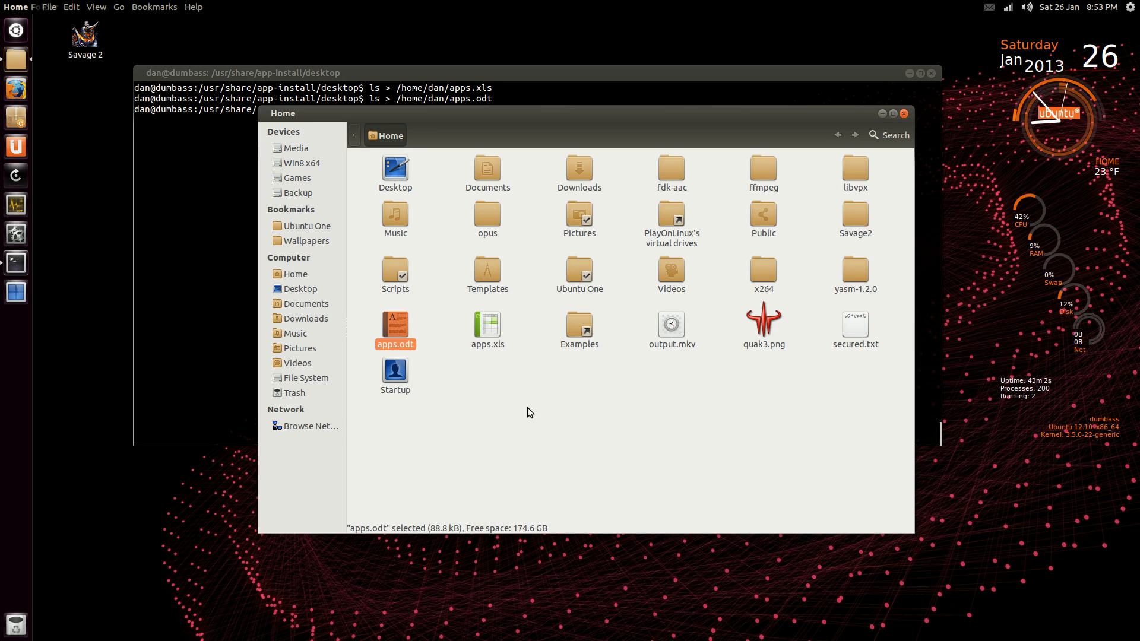
pyautogui.click(495, 393)
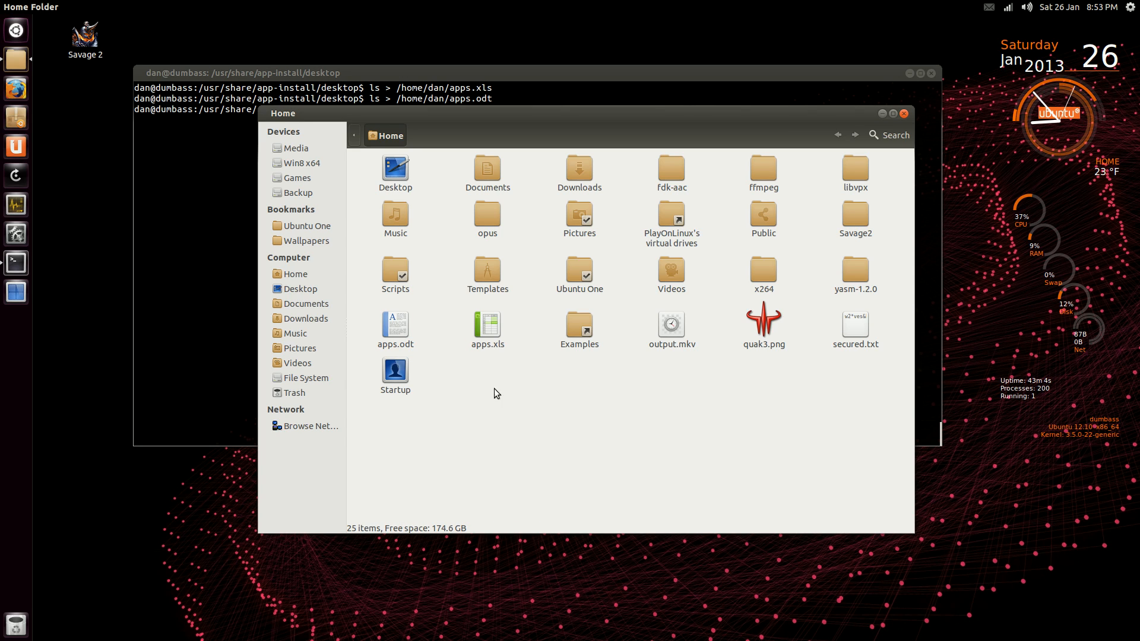
pyautogui.doubleClick(395, 328)
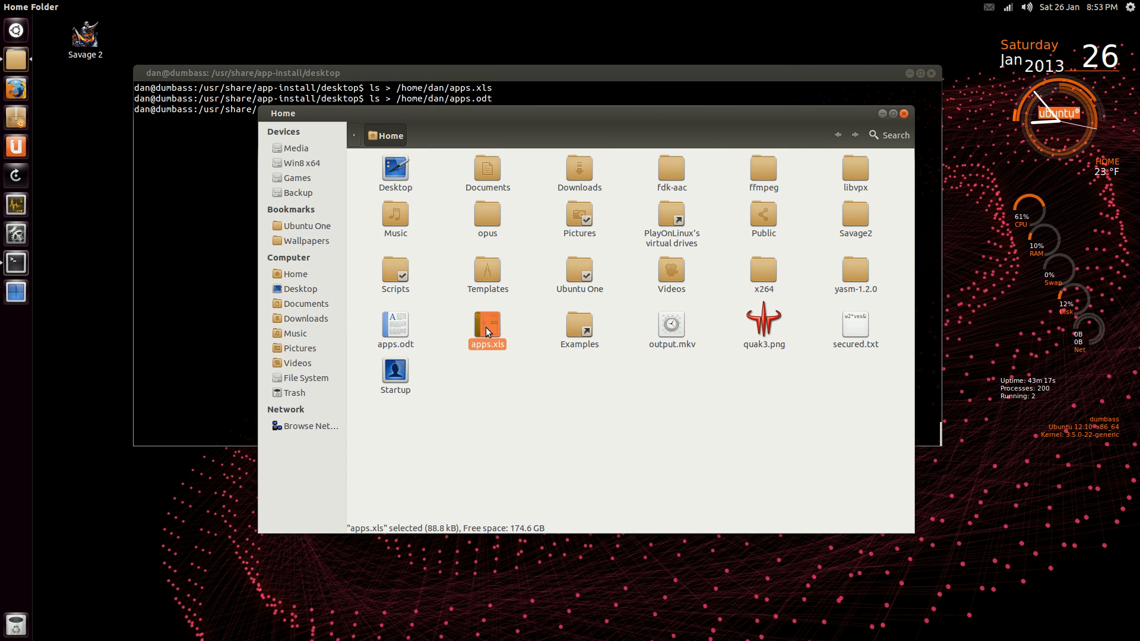
pyautogui.doubleClick(486, 331)
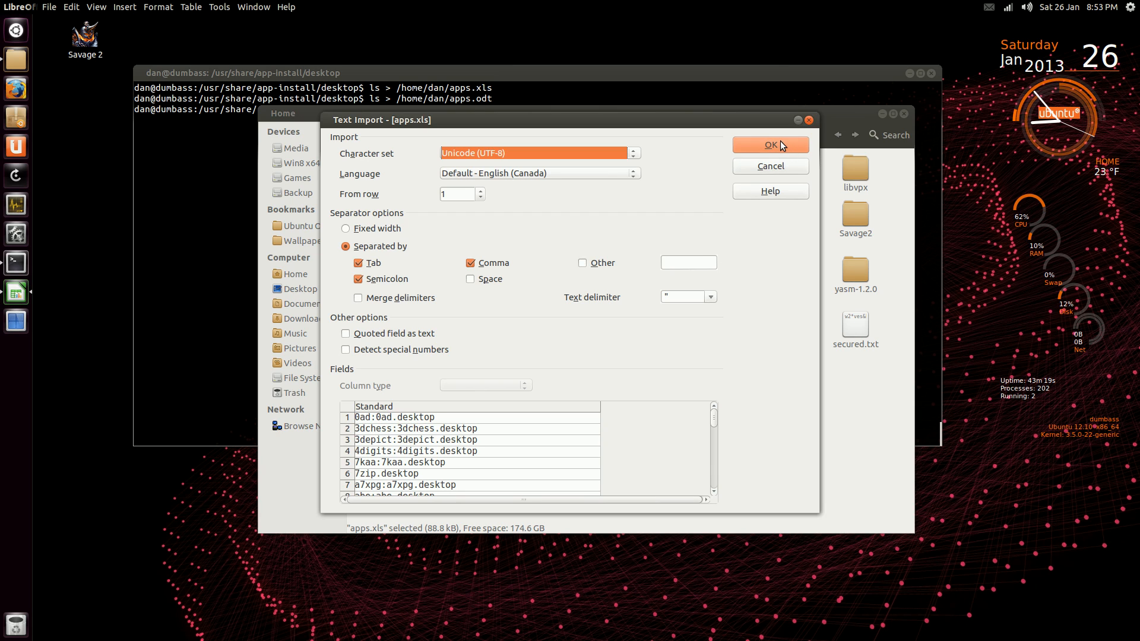
pyautogui.click(770, 145)
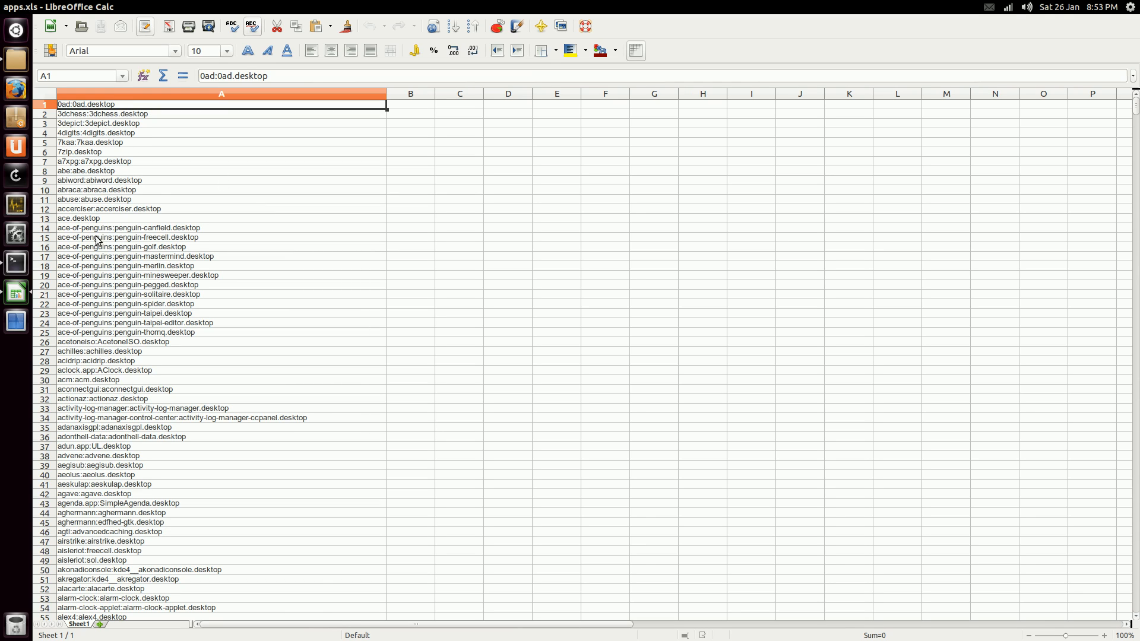
pyautogui.moveTo(174, 165)
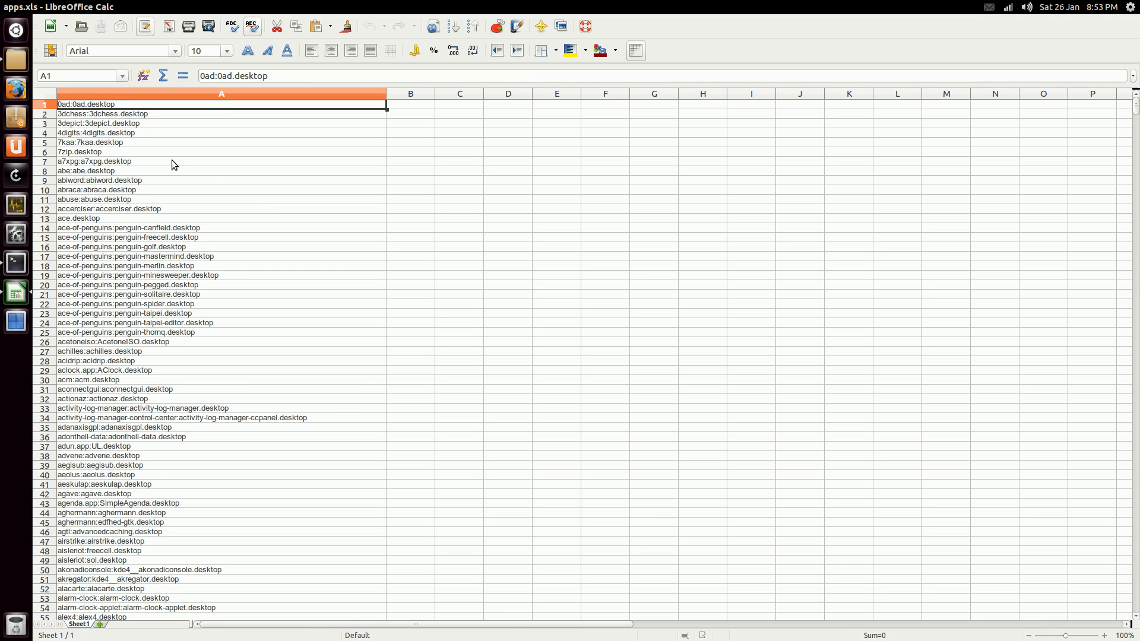
pyautogui.moveTo(178, 174)
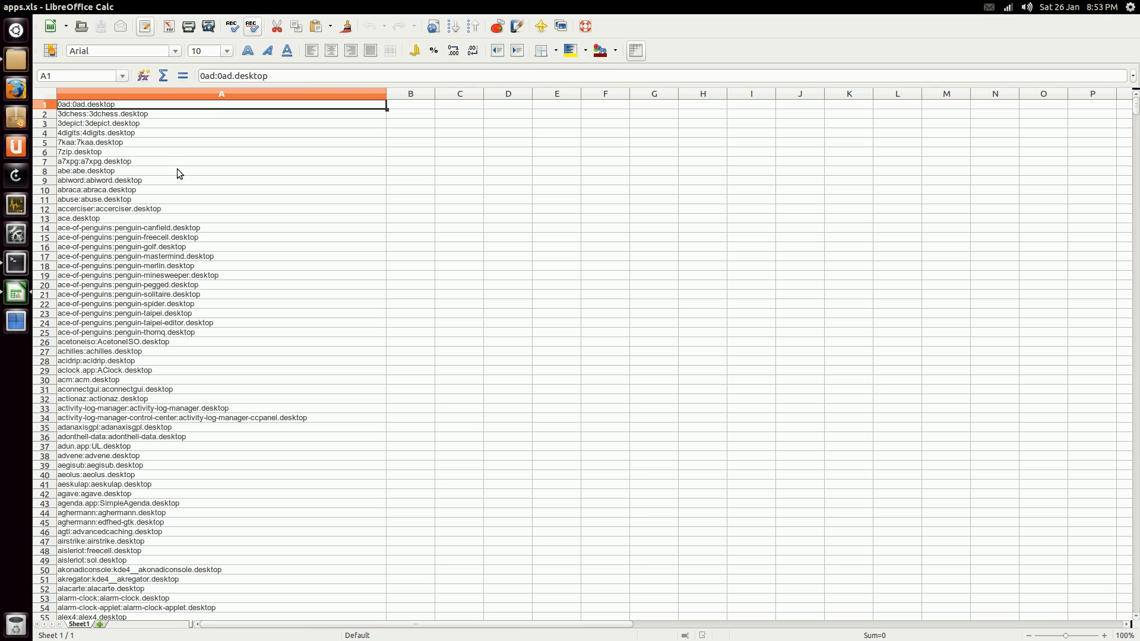
pyautogui.scroll(-3)
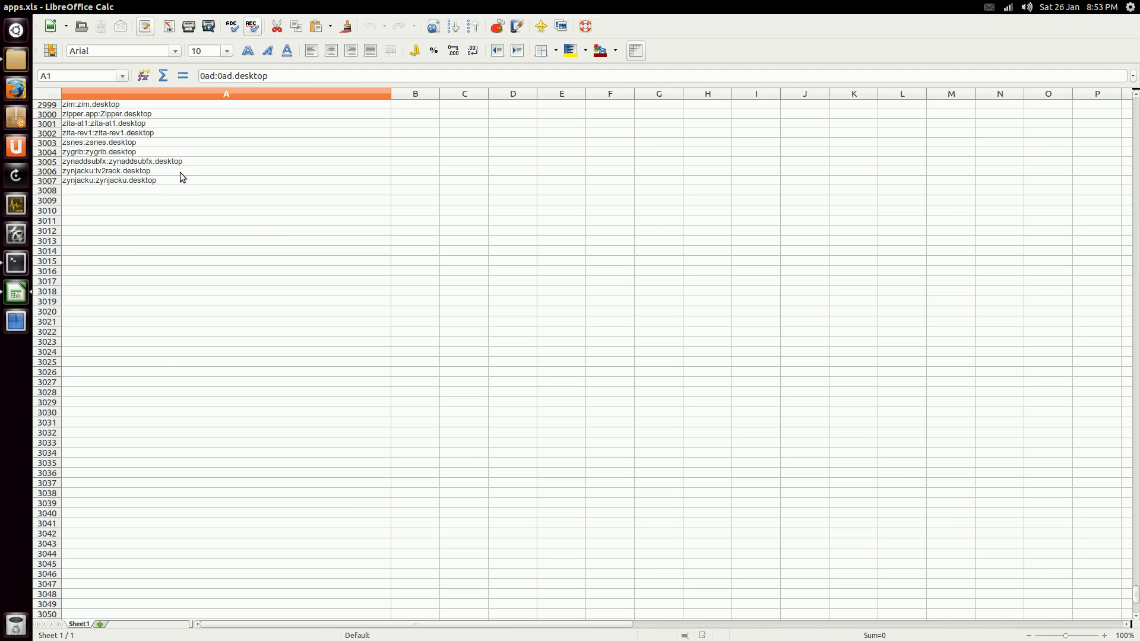
pyautogui.click(225, 180)
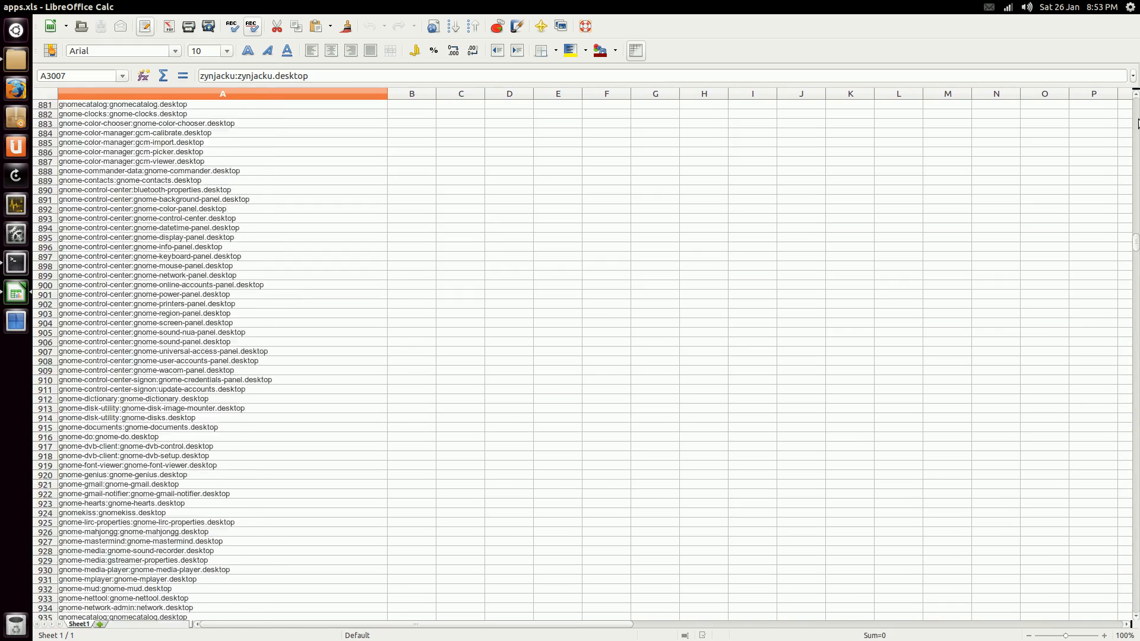
pyautogui.moveTo(1133, 247); pyautogui.dragTo(1134, 133)
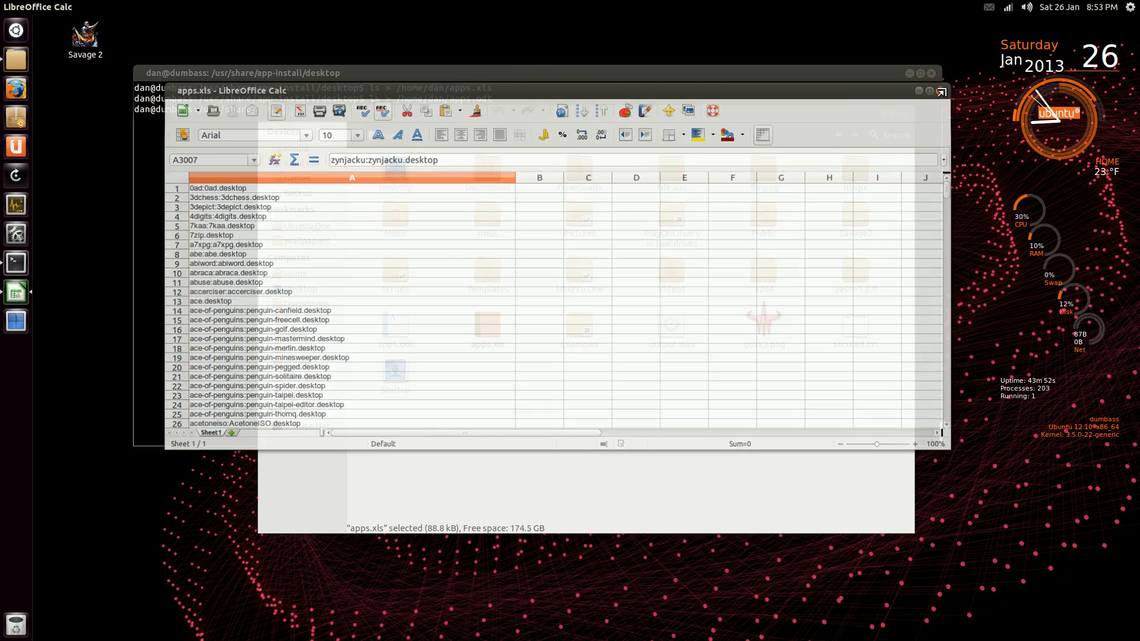
# - Close the apps.xls spreadsheet and the Terminal window
pyautogui.click(941, 90)
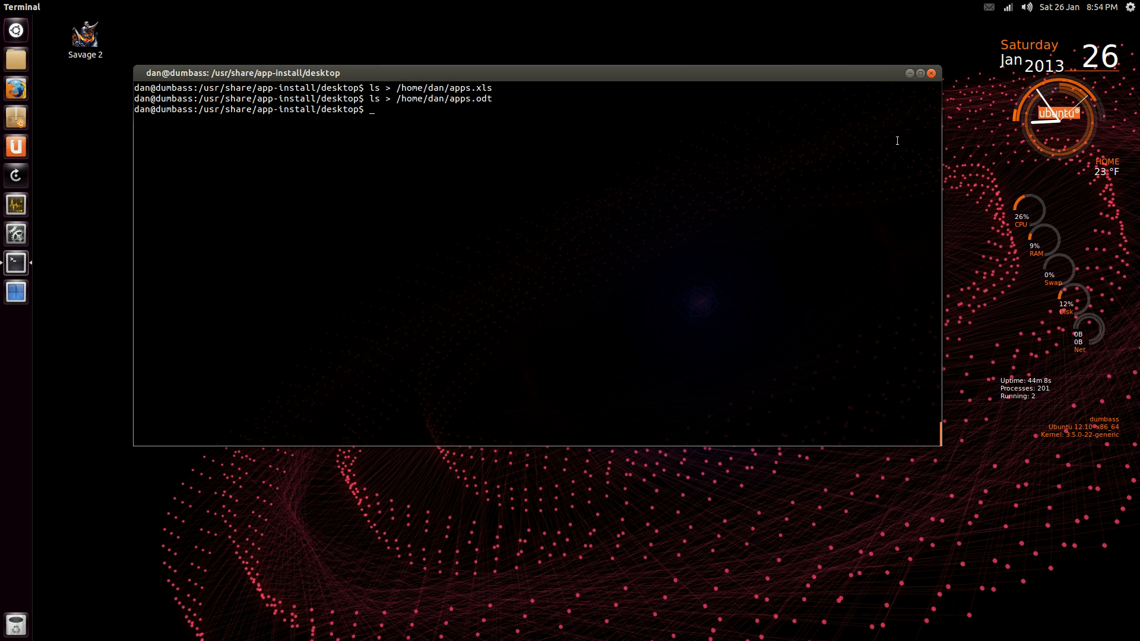
pyautogui.click(929, 73)
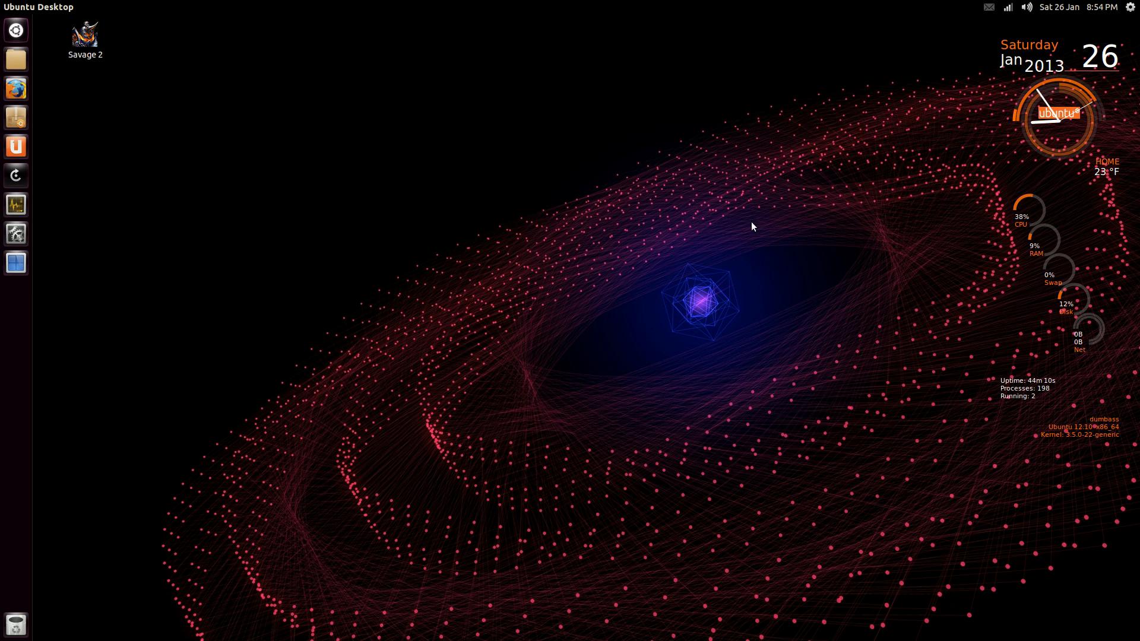